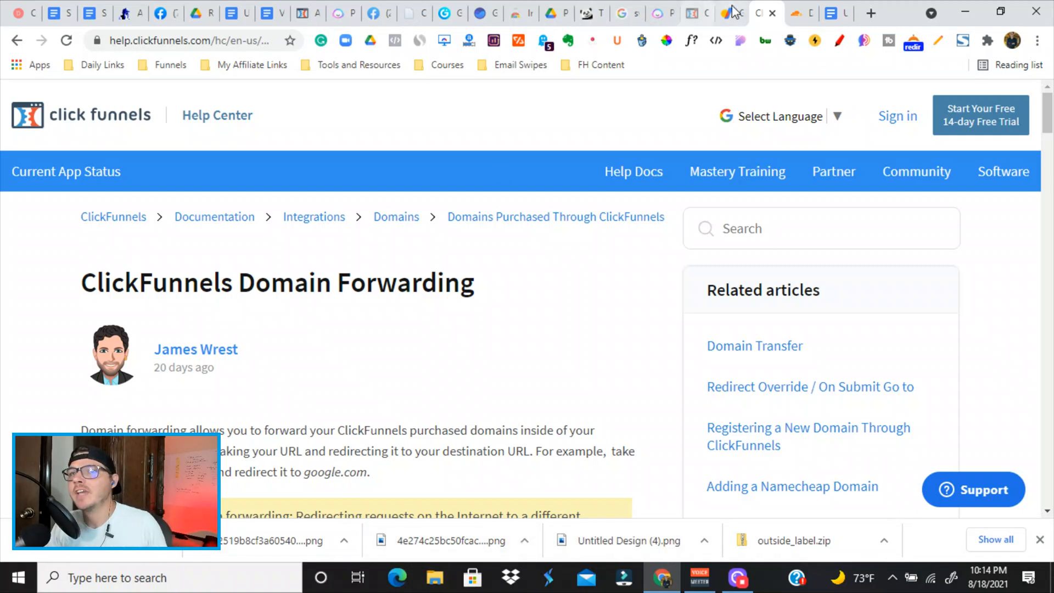
# Leave the domain forwarding help article and bring up the Google Domains tab for 1800copywriter.com.
pyautogui.click(718, 13)
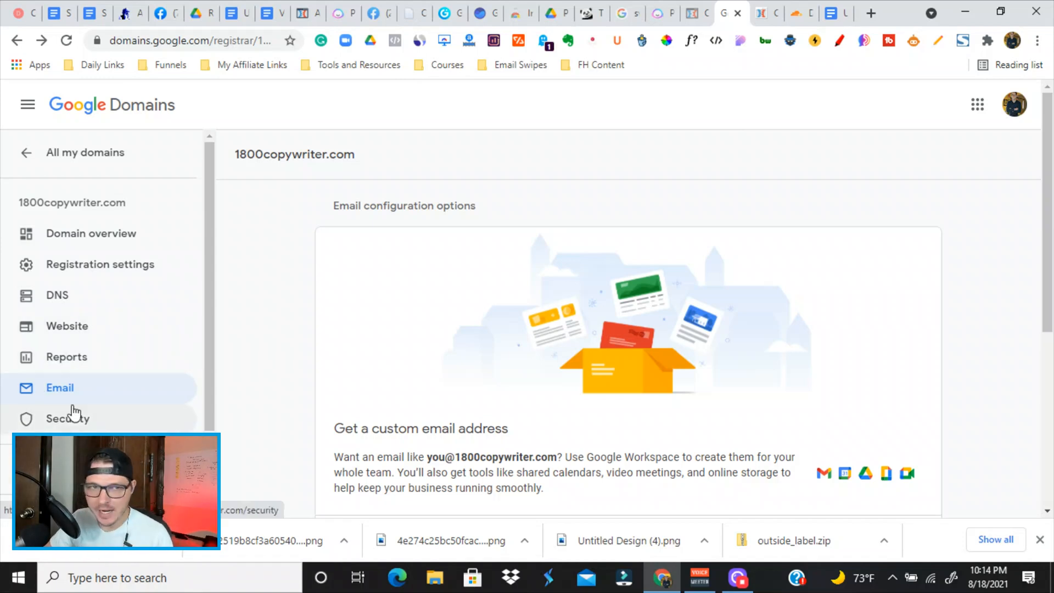
# Review the Email forwarding page, then show the DNS settings for 1800copywriter.com.
pyautogui.scroll(-3)
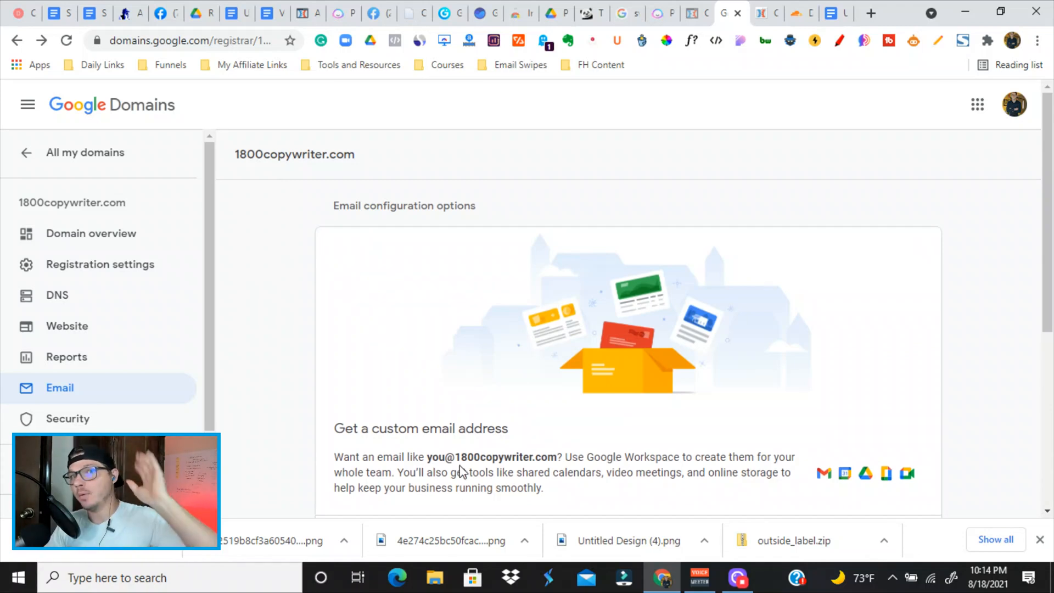
pyautogui.scroll(-3)
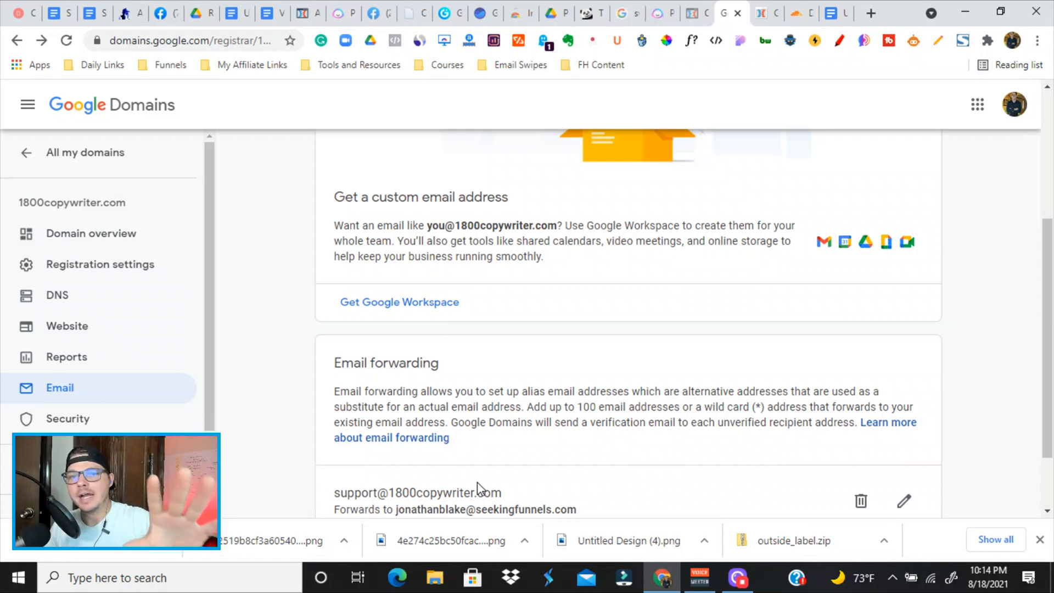
pyautogui.click(56, 295)
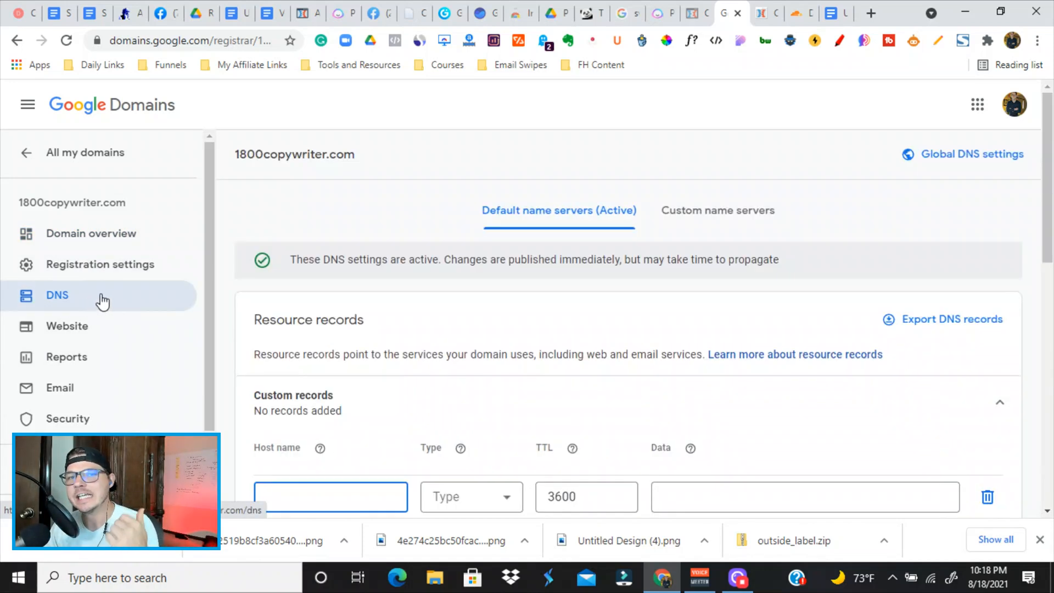
pyautogui.click(717, 210)
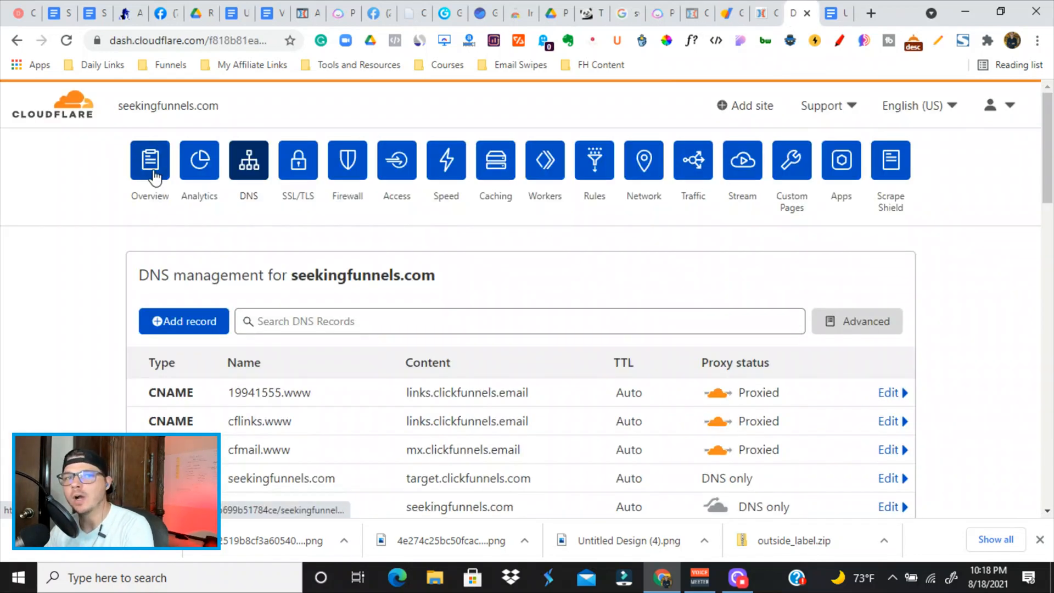
# Start adding a new site in Cloudflare and scroll the plan list down to the Free $0 plan.
pyautogui.click(149, 160)
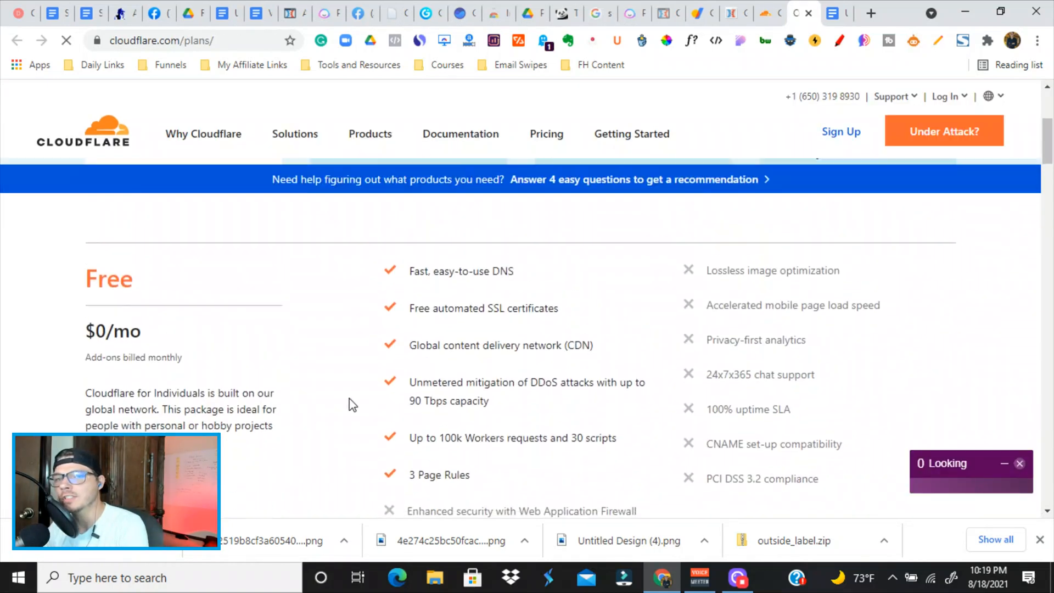
pyautogui.scroll(-3)
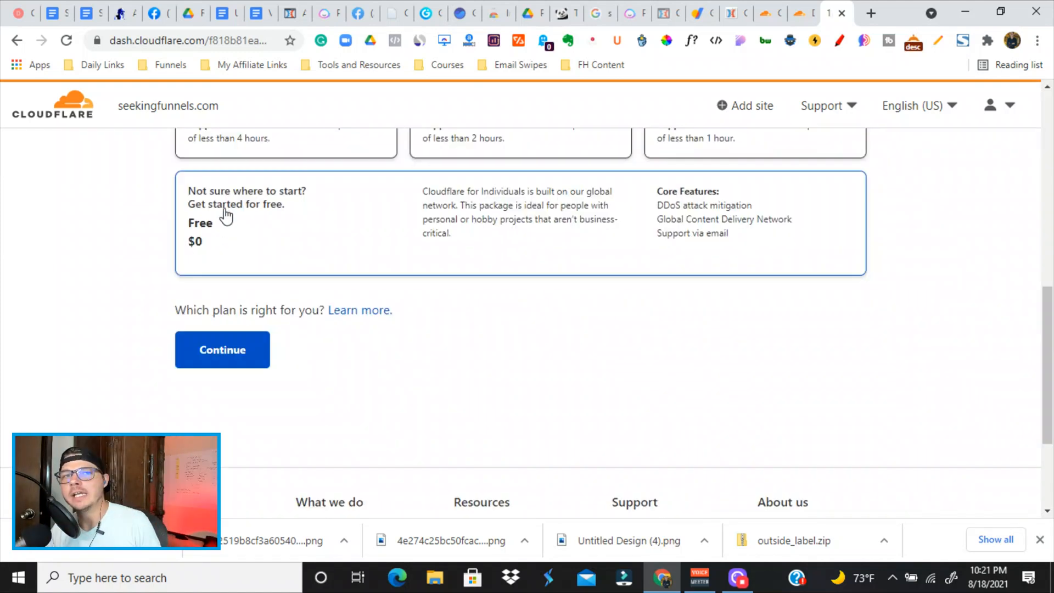
pyautogui.scroll(-3)
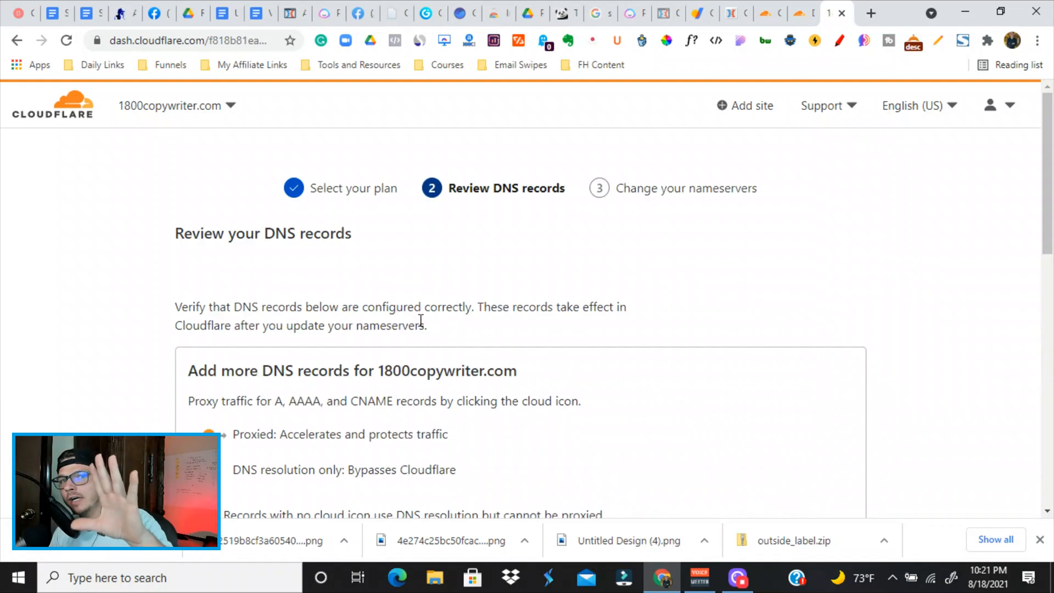
# Review the imported DNS records and continue to the Change your nameservers instructions.
pyautogui.scroll(-3)
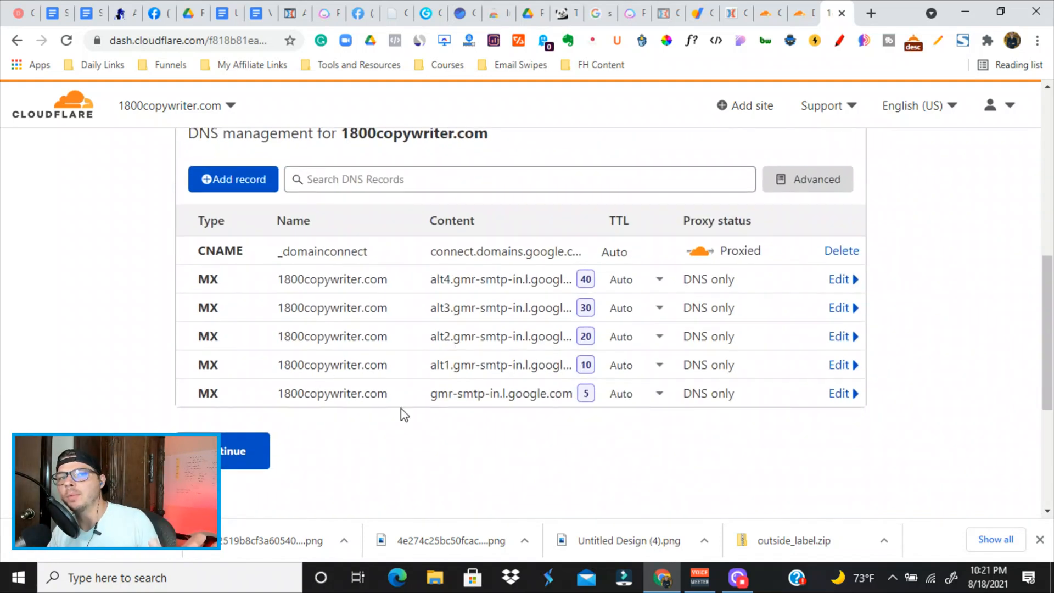
pyautogui.click(840, 393)
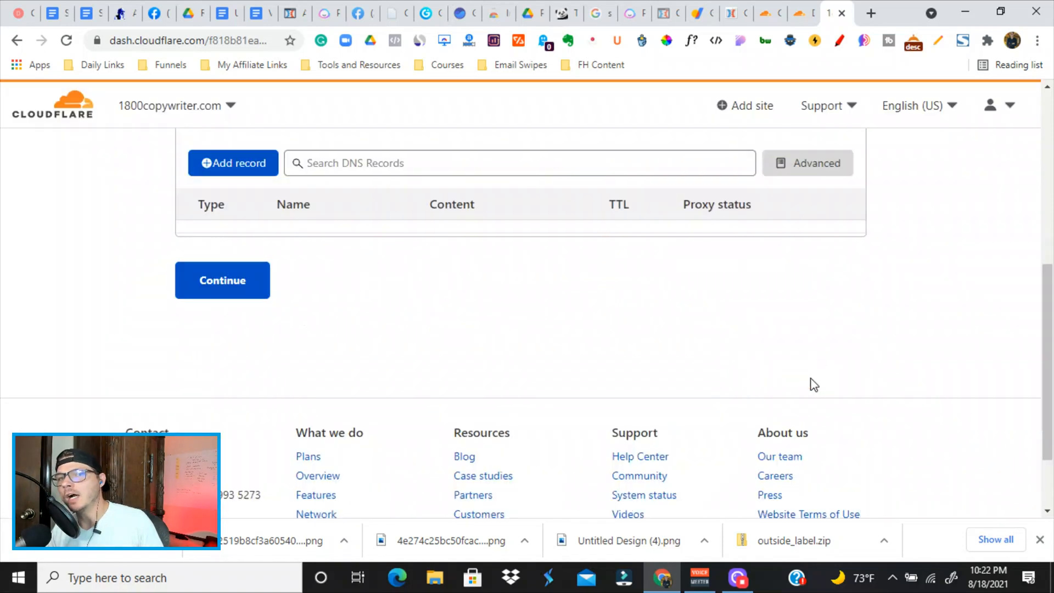
pyautogui.scroll(3)
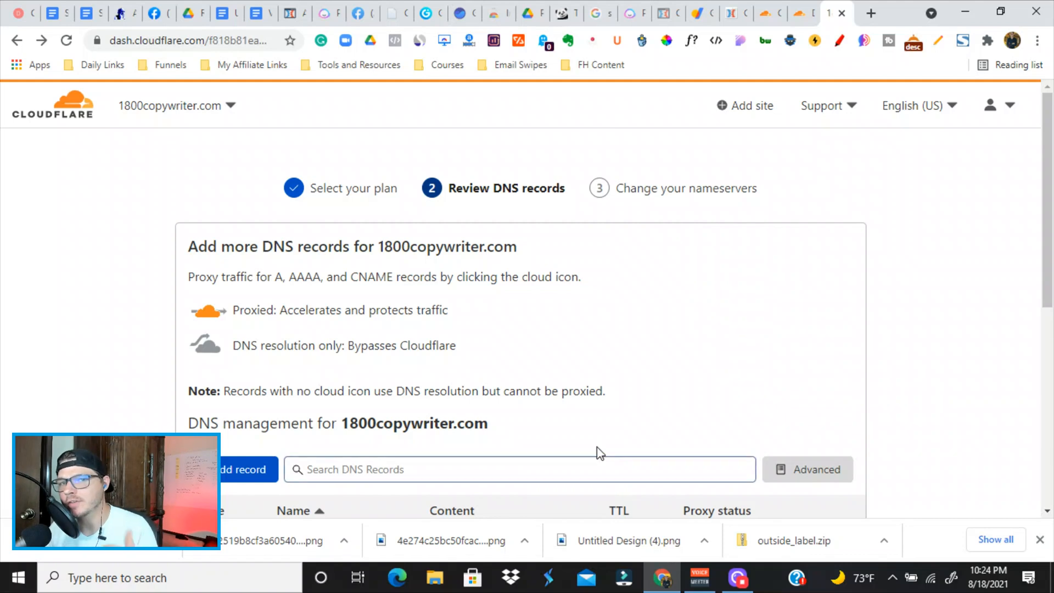
pyautogui.moveTo(615, 244)
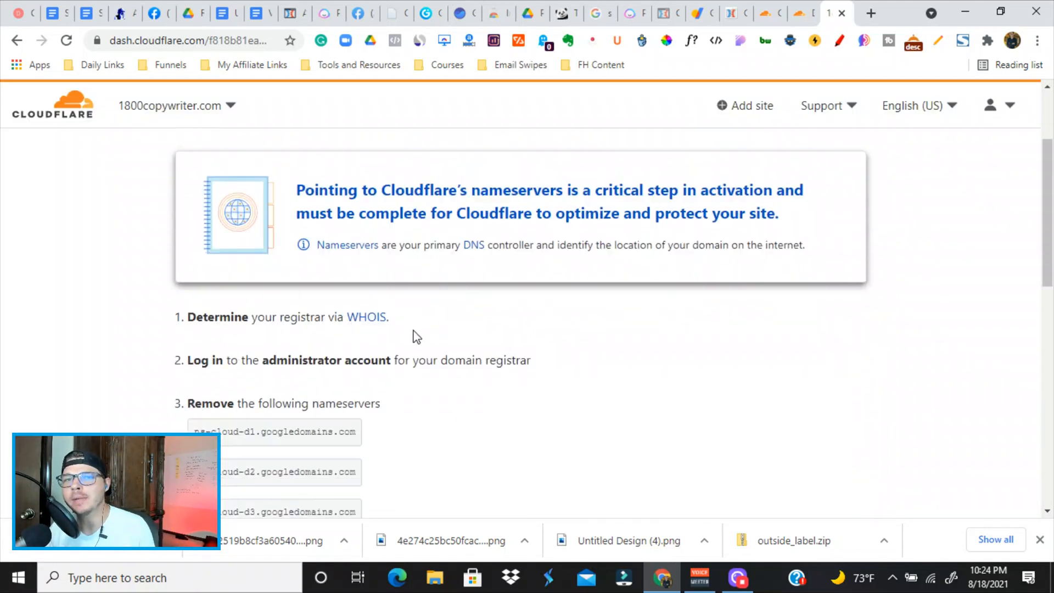
pyautogui.scroll(-3)
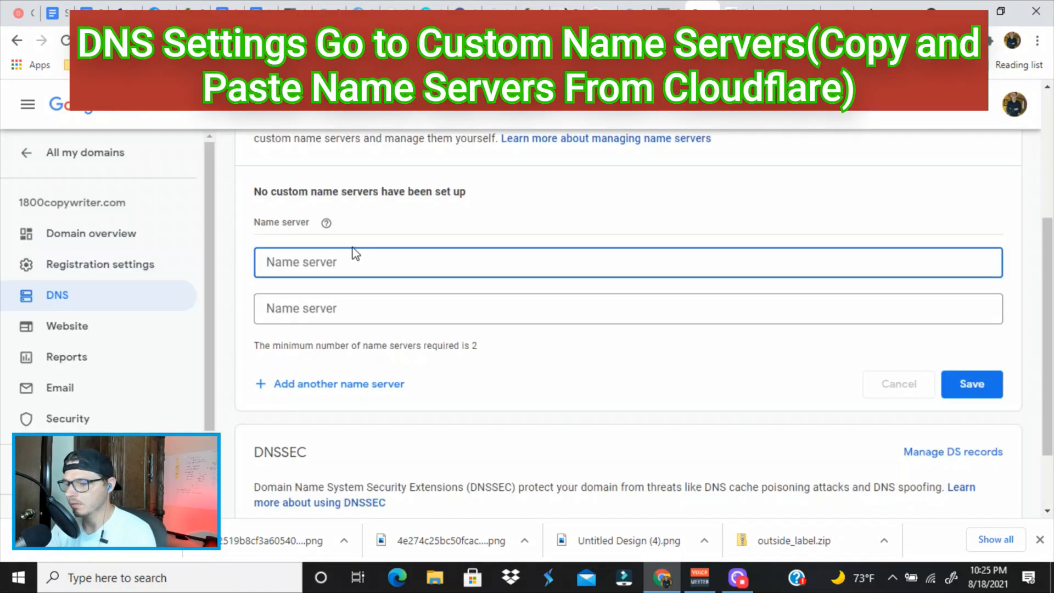
# Save quincy.ns.cloudflare.com and rosalyn.ns.cloudflare.com as custom name servers in Google Domains.
pyautogui.write('quincy.ns.cloudflare.com')
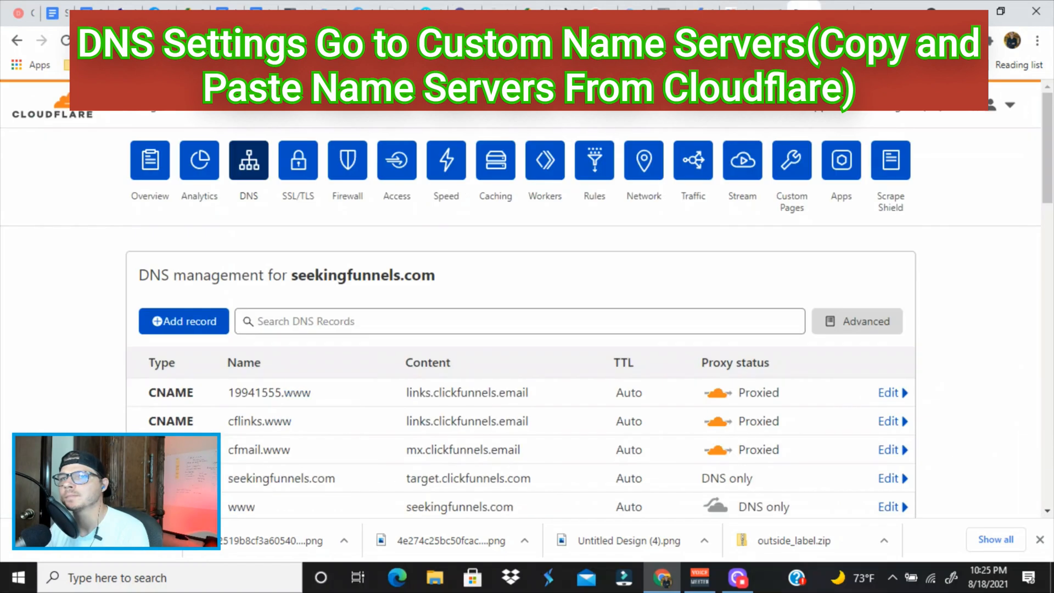
pyautogui.scroll(-3)
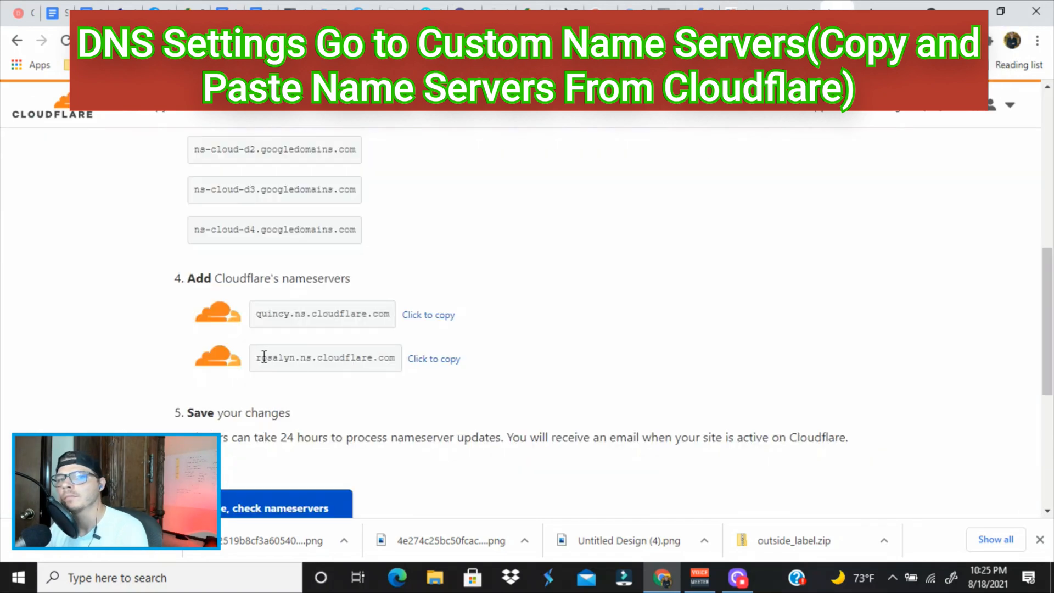
pyautogui.click(434, 358)
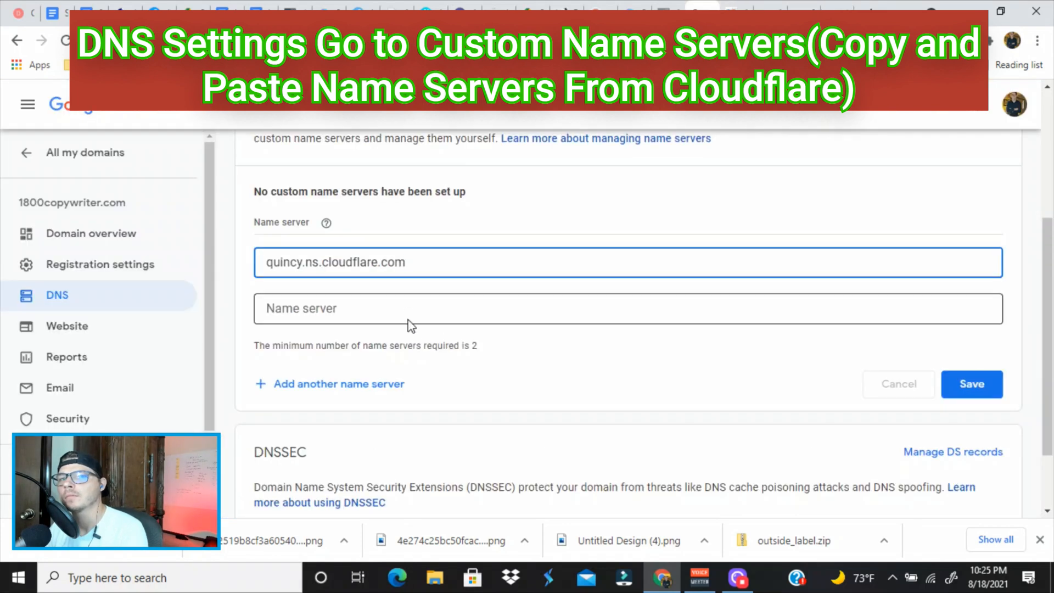
pyautogui.write('rosalyn.ns.cloudflare.com')
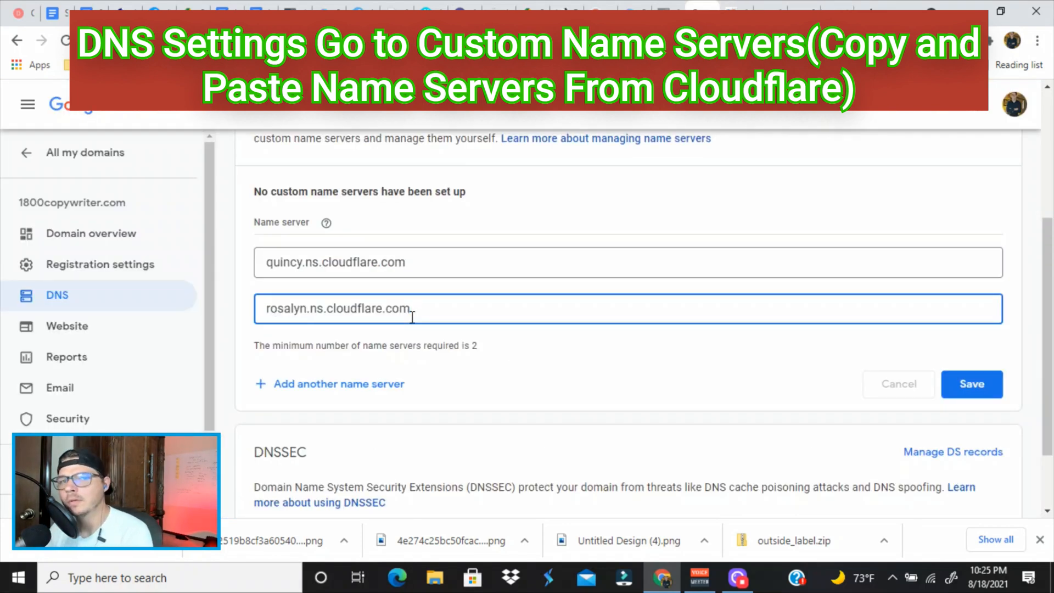
pyautogui.click(971, 384)
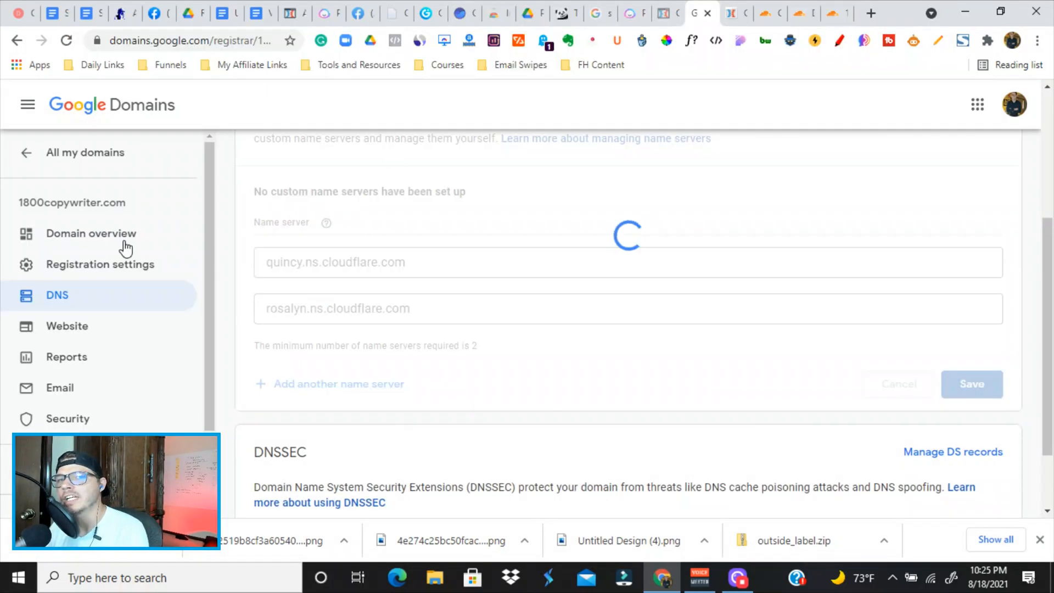
pyautogui.click(970, 384)
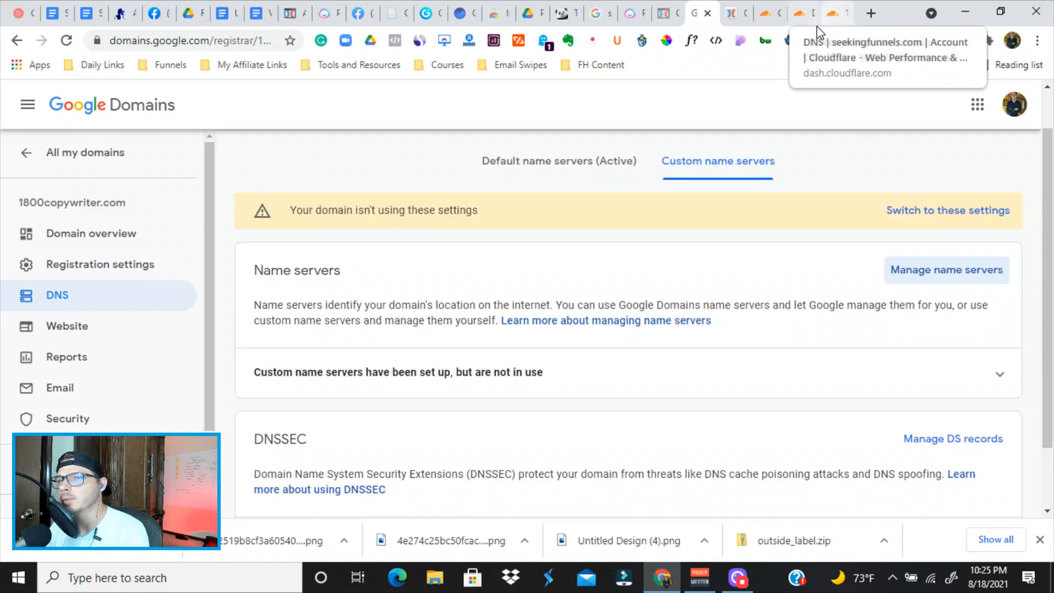
pyautogui.click(830, 12)
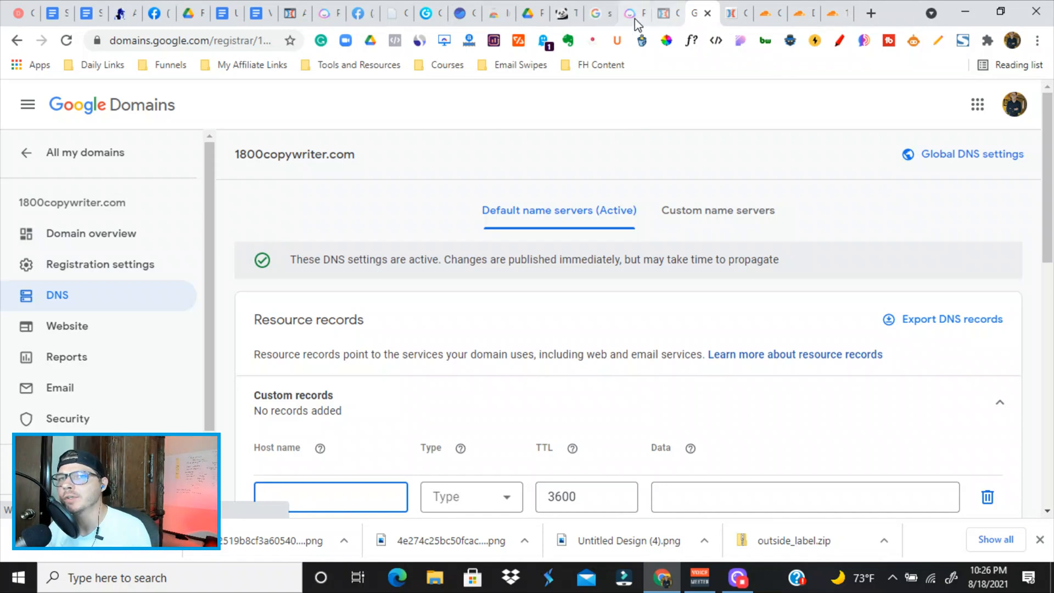
# In ClickFunnels account settings, start connecting a domain that is already owned.
pyautogui.click(669, 13)
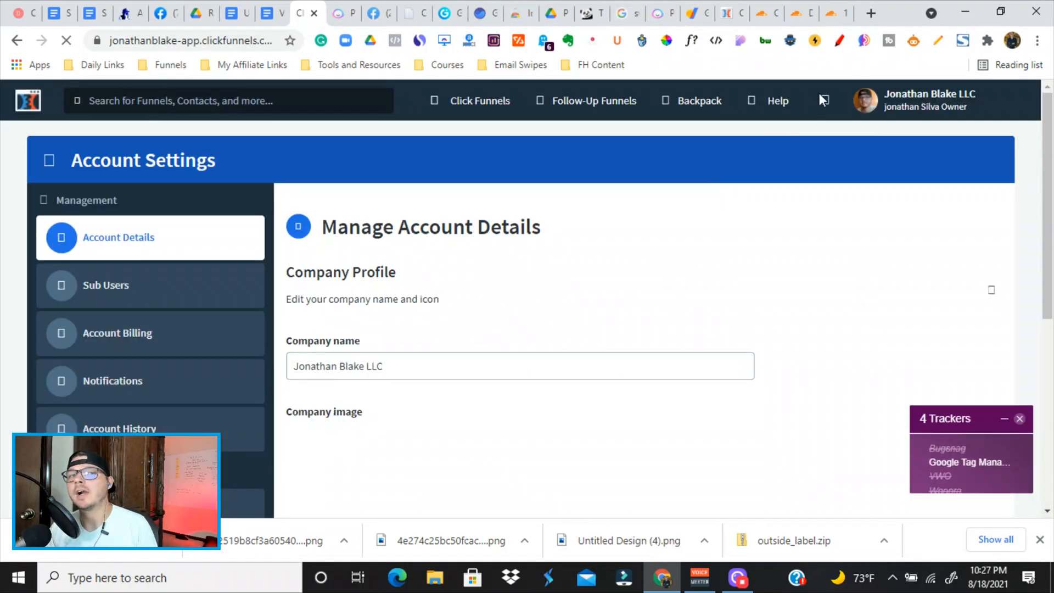
pyautogui.scroll(-3)
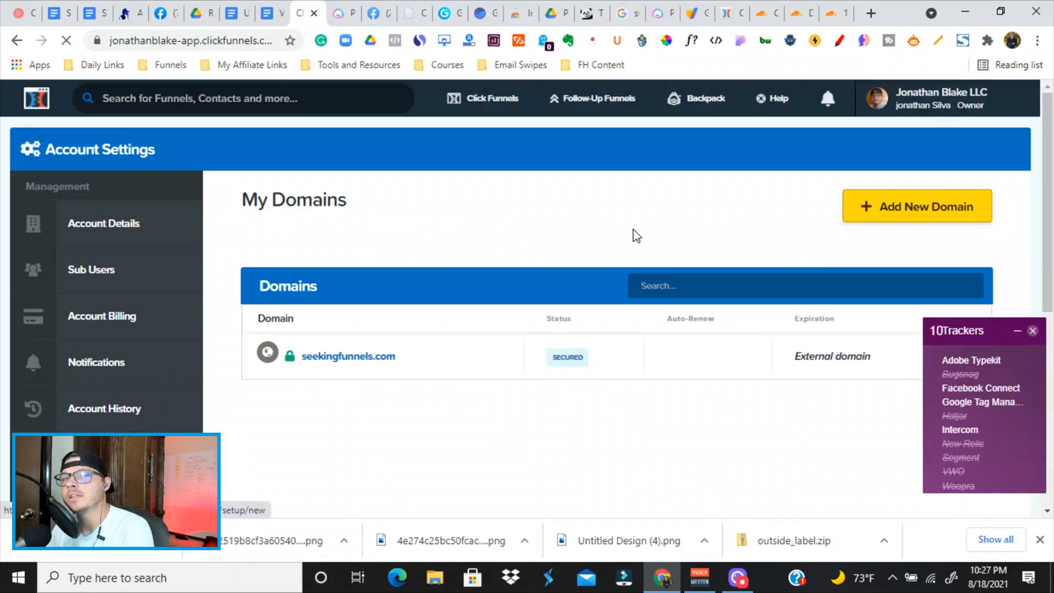
pyautogui.click(916, 205)
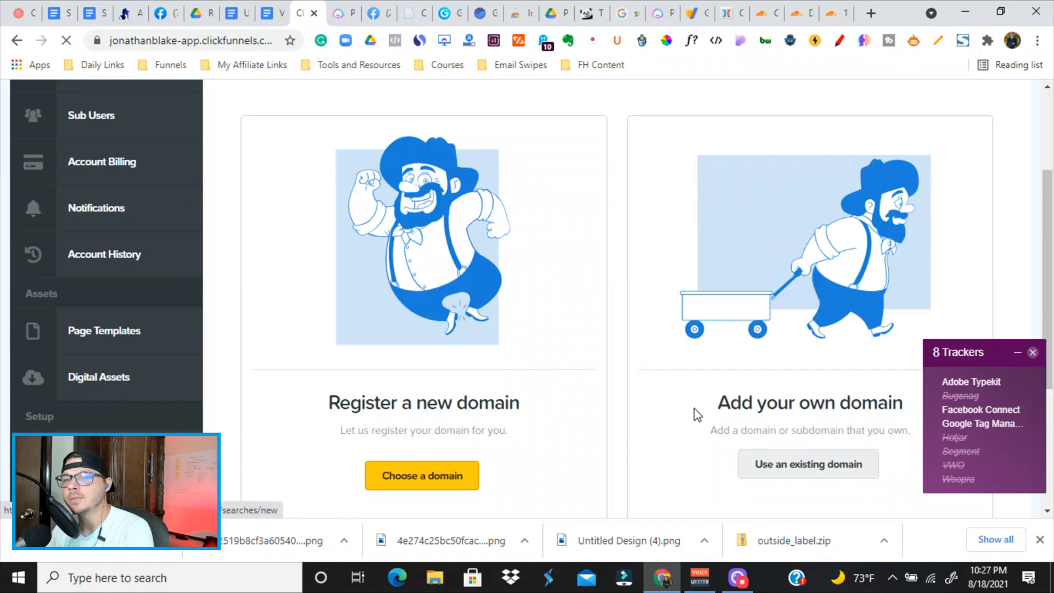
pyautogui.click(807, 464)
pyautogui.write('www.')
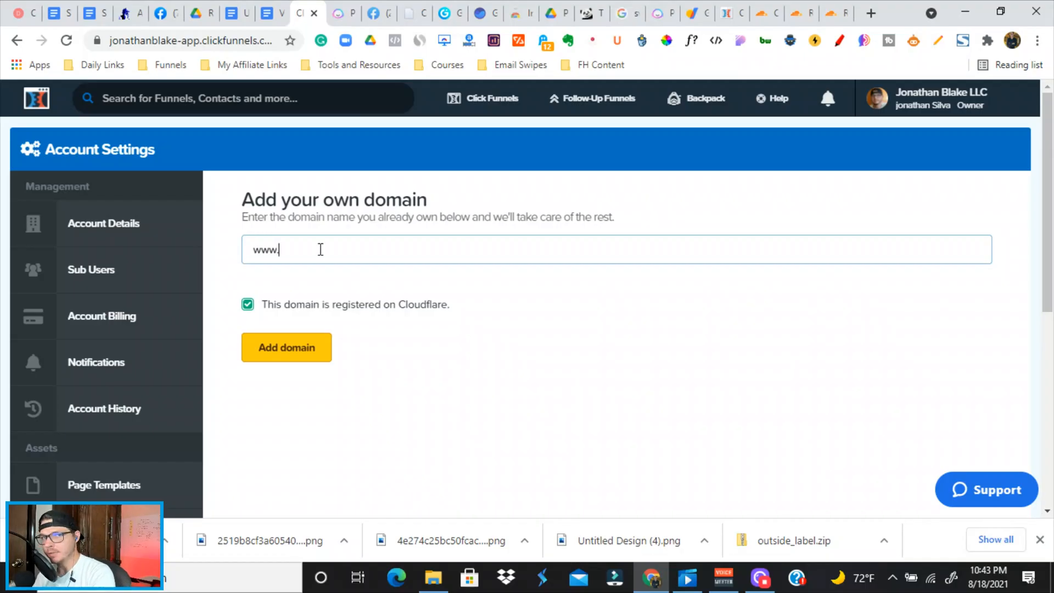
# Enter 1800copywriter.com as the domain and add it as Cloudflare-registered.
pyautogui.write('\\\\\\\\')
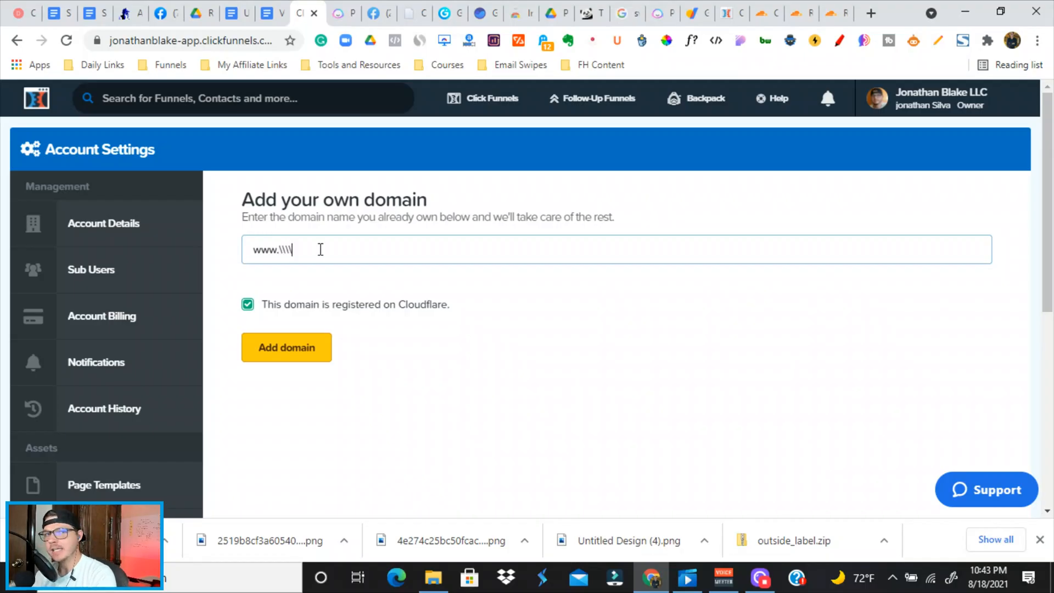
pyautogui.press('ctrl+a')
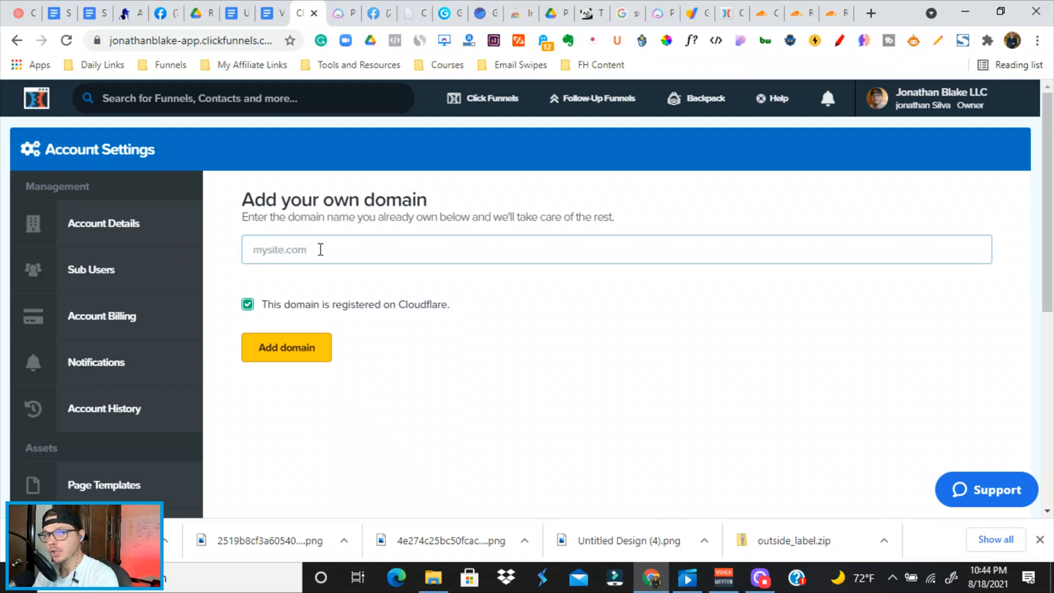
pyautogui.write('1800copywriter.com')
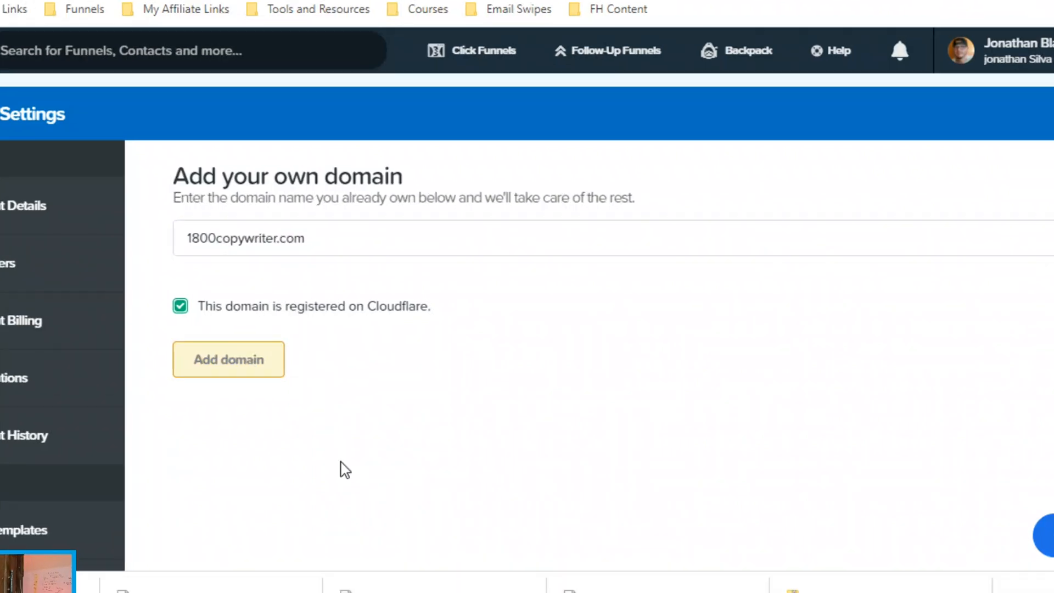
pyautogui.click(228, 359)
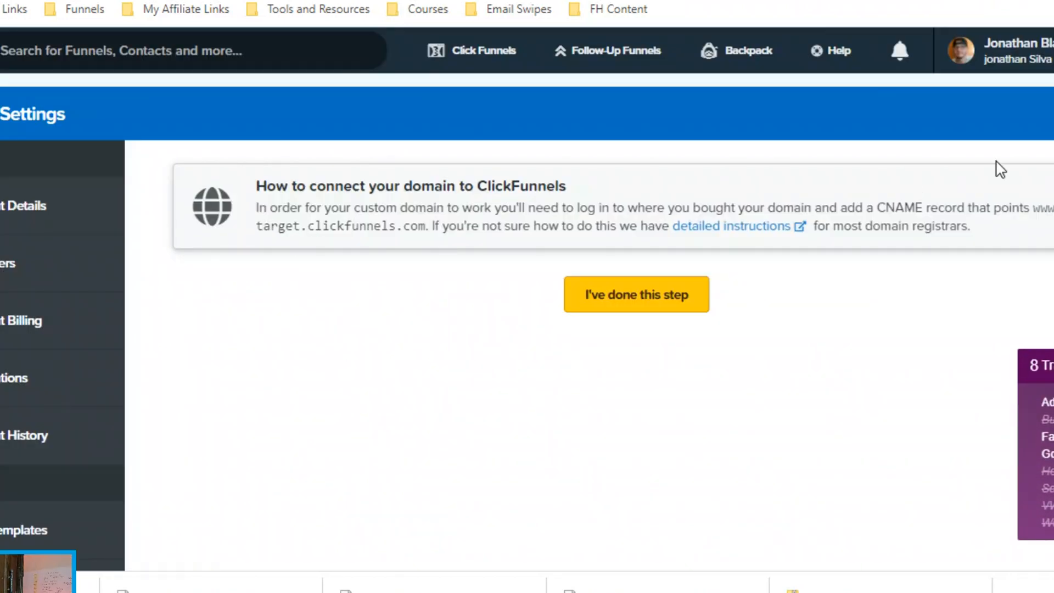
pyautogui.moveTo(259, 235)
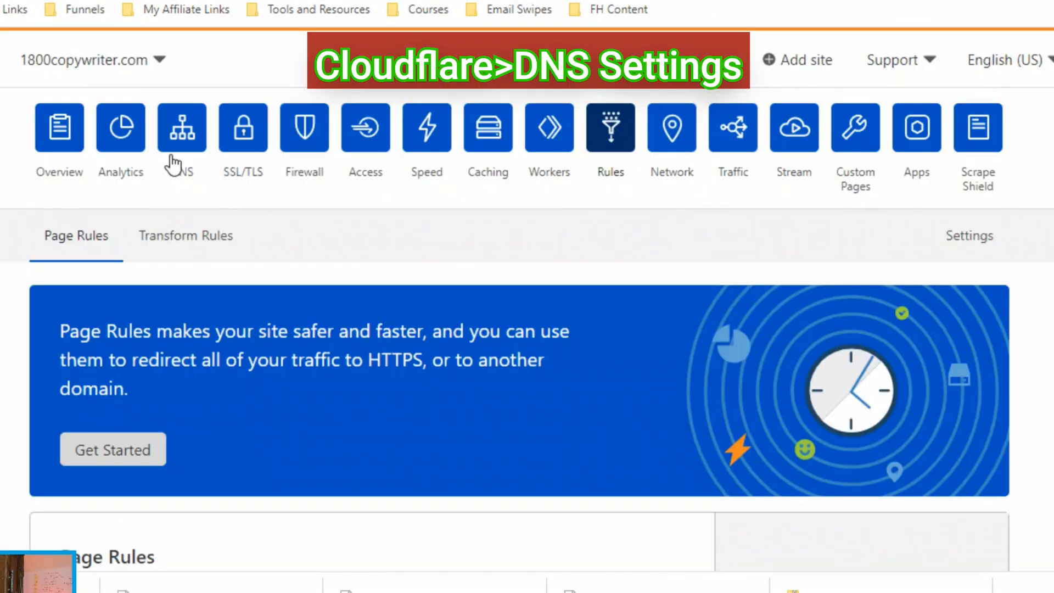
# In Cloudflare DNS for 1800copywriter.com, start a new record of type CNAME.
pyautogui.click(182, 127)
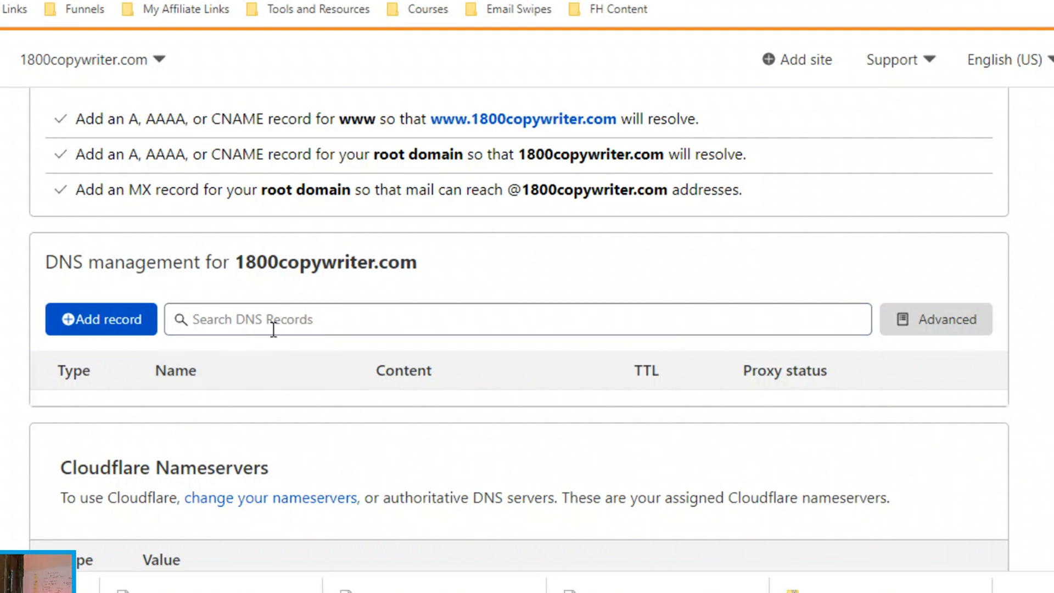
pyautogui.scroll(-3)
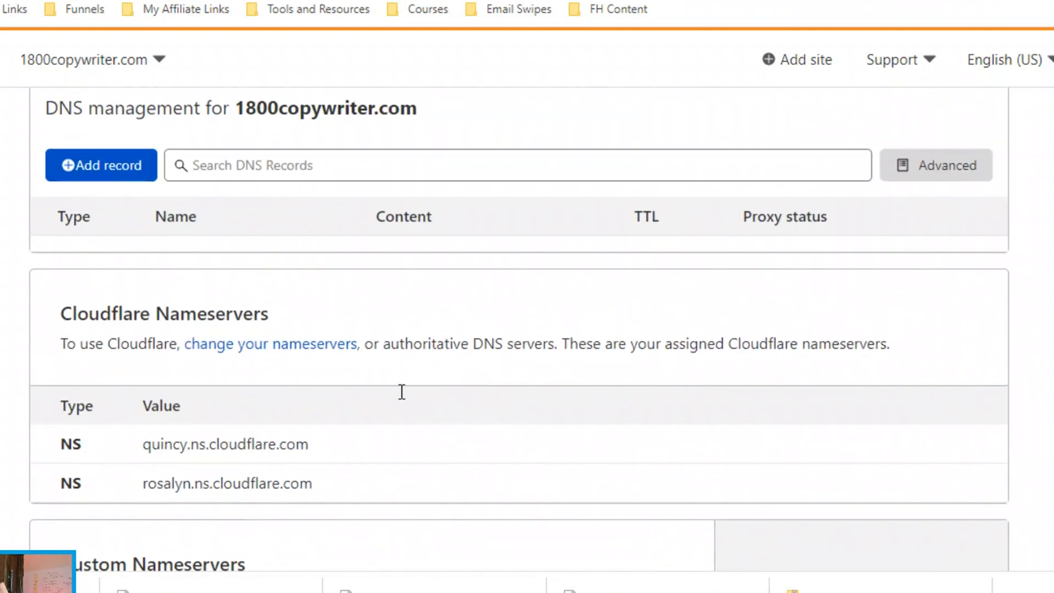
pyautogui.doubleClick(162, 406)
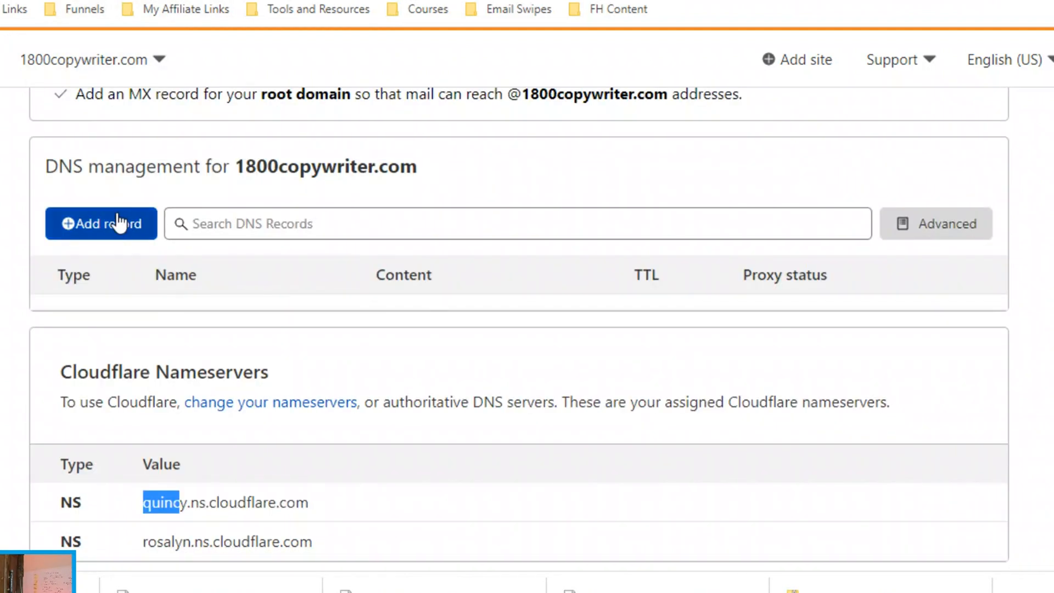
pyautogui.click(101, 222)
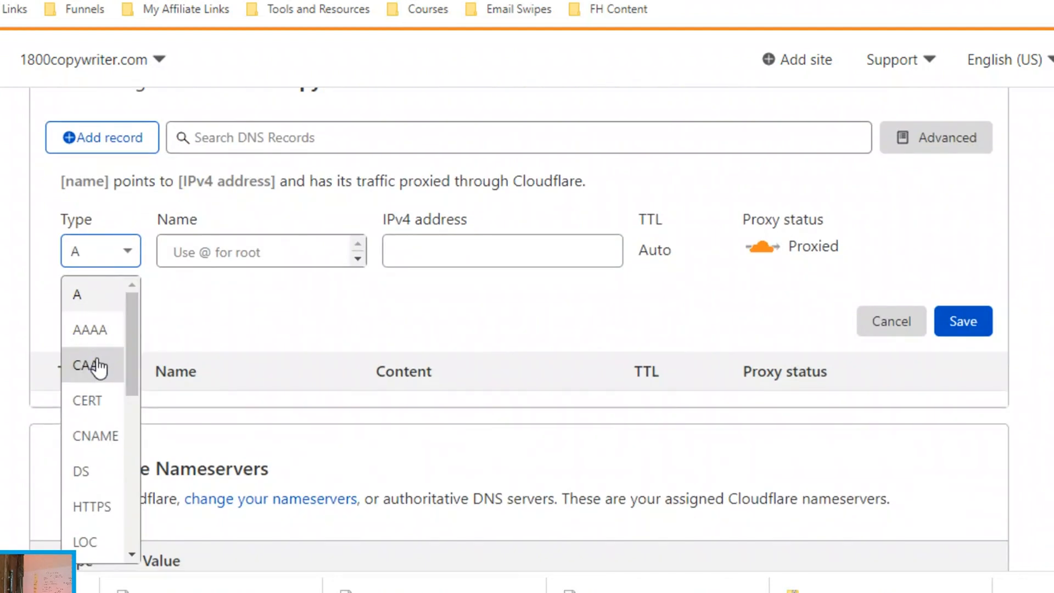
pyautogui.click(94, 436)
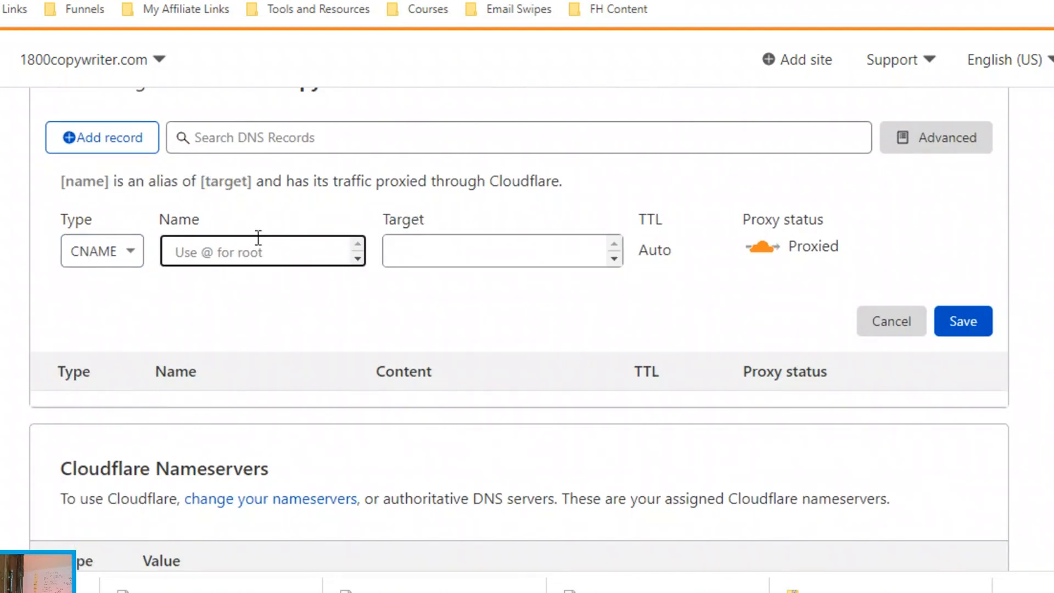
# Save a proxied CNAME record named www pointing to 1800copywriter.com.
pyautogui.write('www')
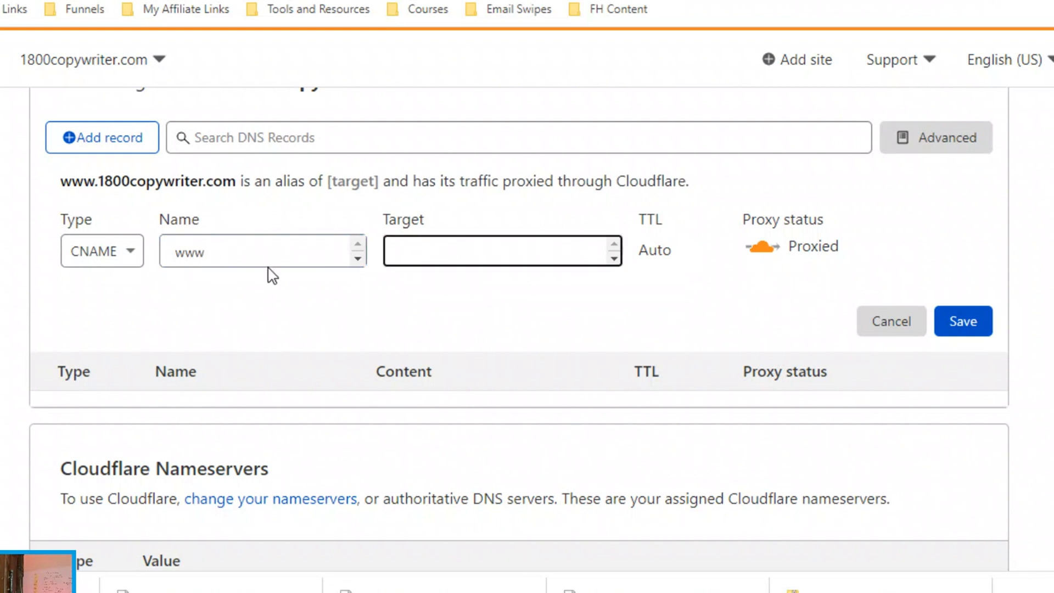
pyautogui.click(502, 250)
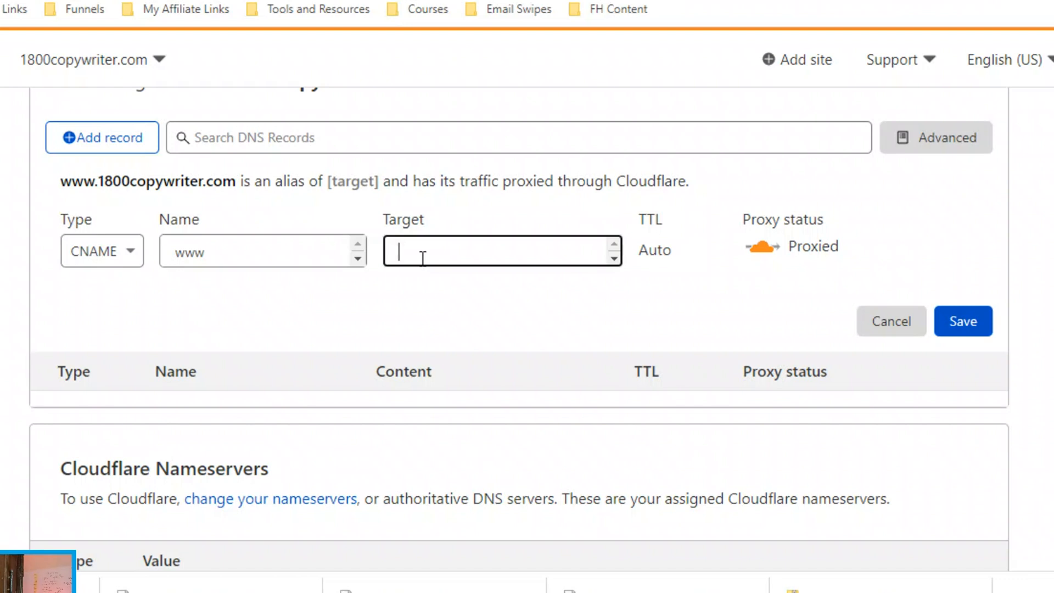
pyautogui.write('1')
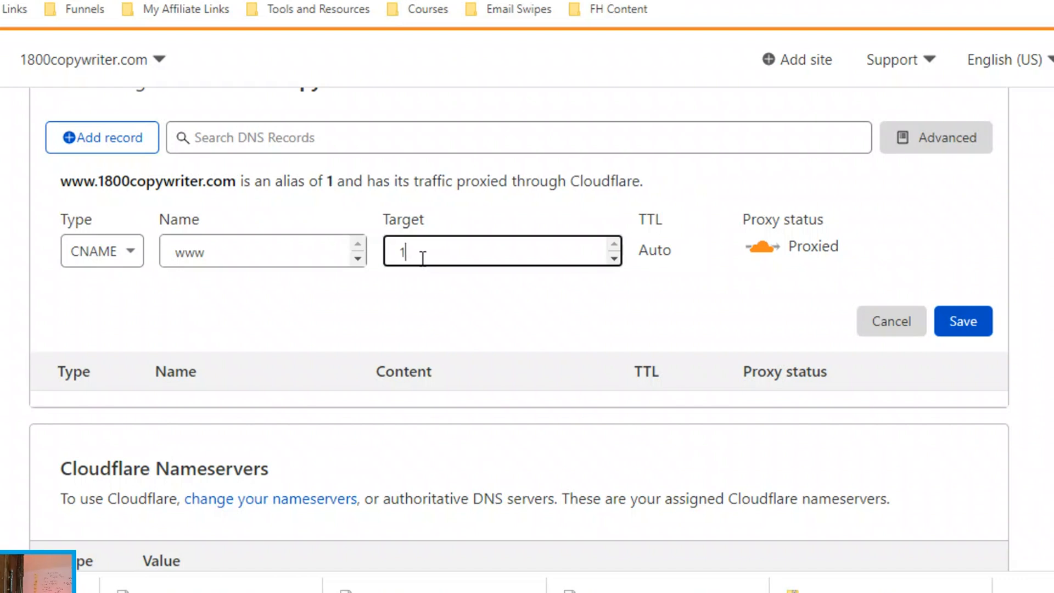
pyautogui.write('800copywriter')
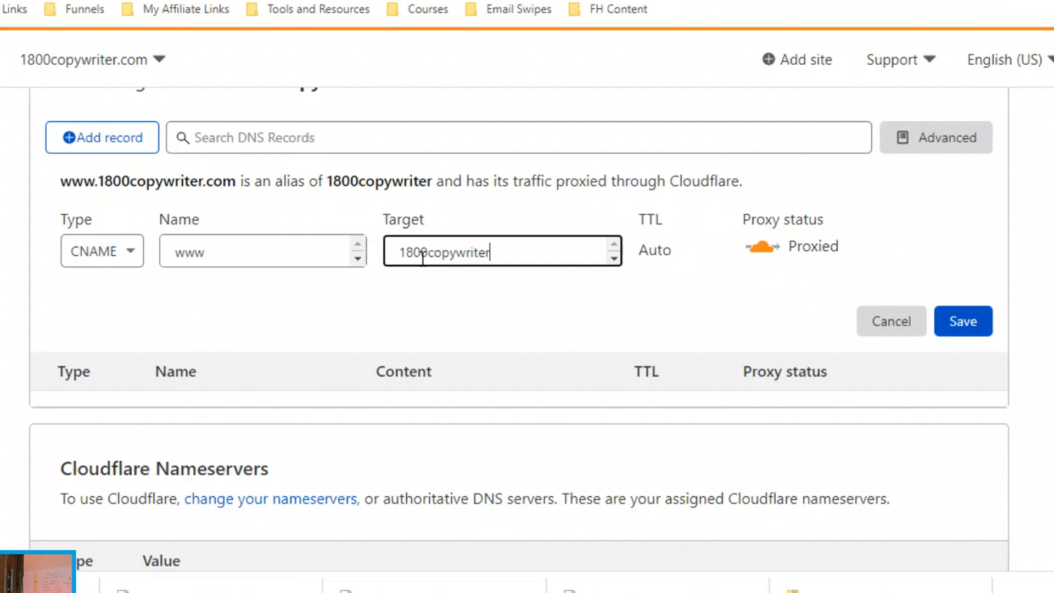
pyautogui.write('.com')
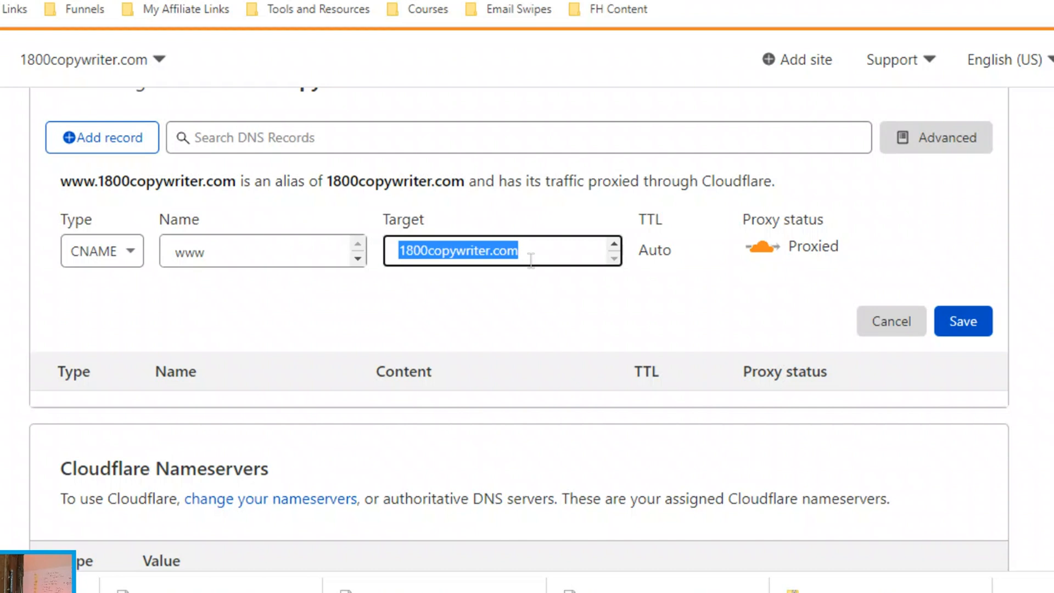
pyautogui.click(962, 321)
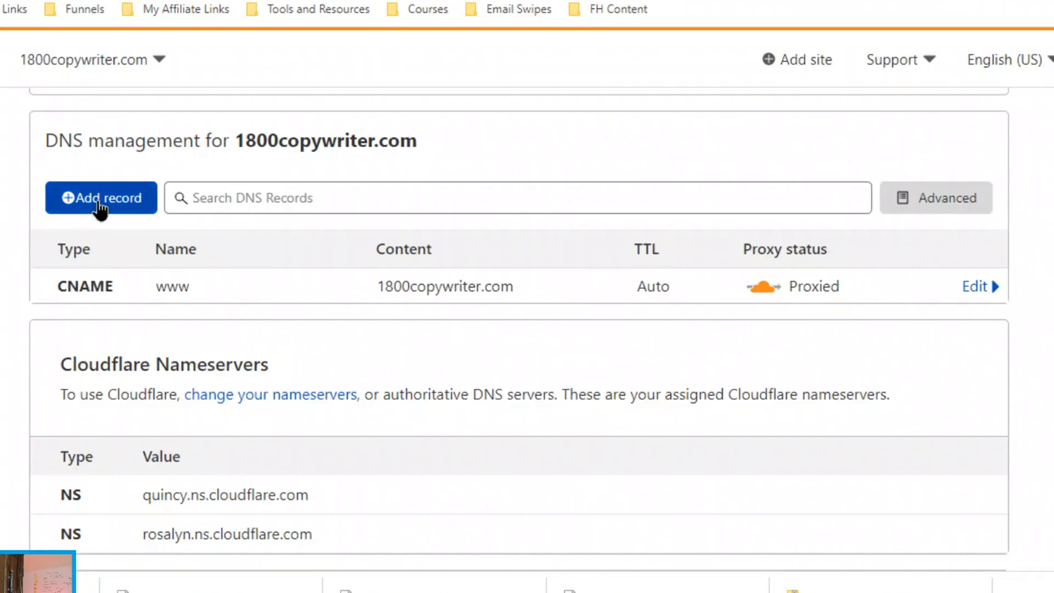
# Save a second CNAME record pointing 1800copywriter.com to target.clickfunnels.com.
pyautogui.click(102, 196)
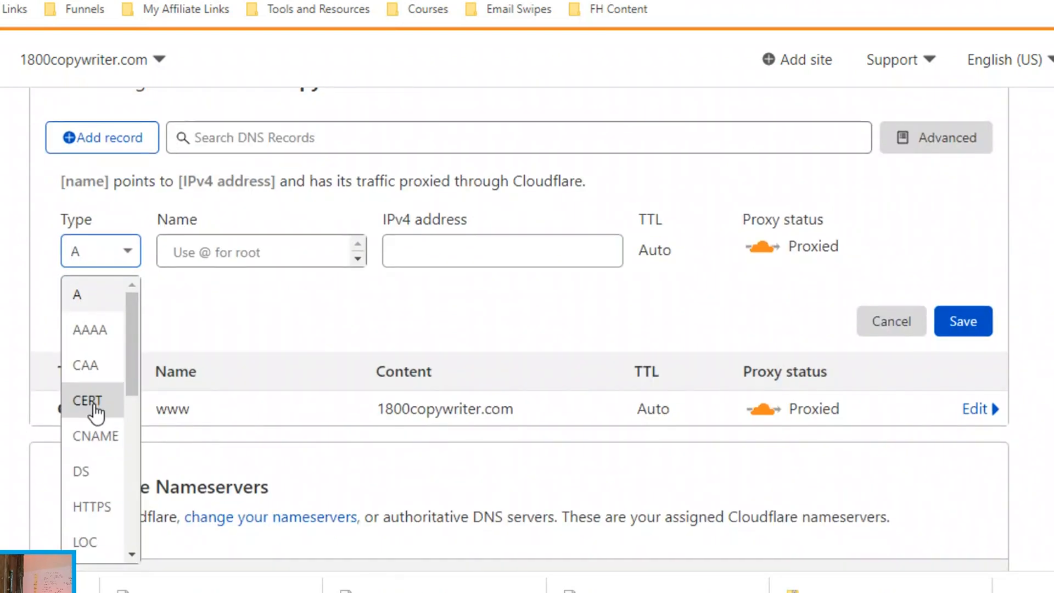
pyautogui.click(94, 435)
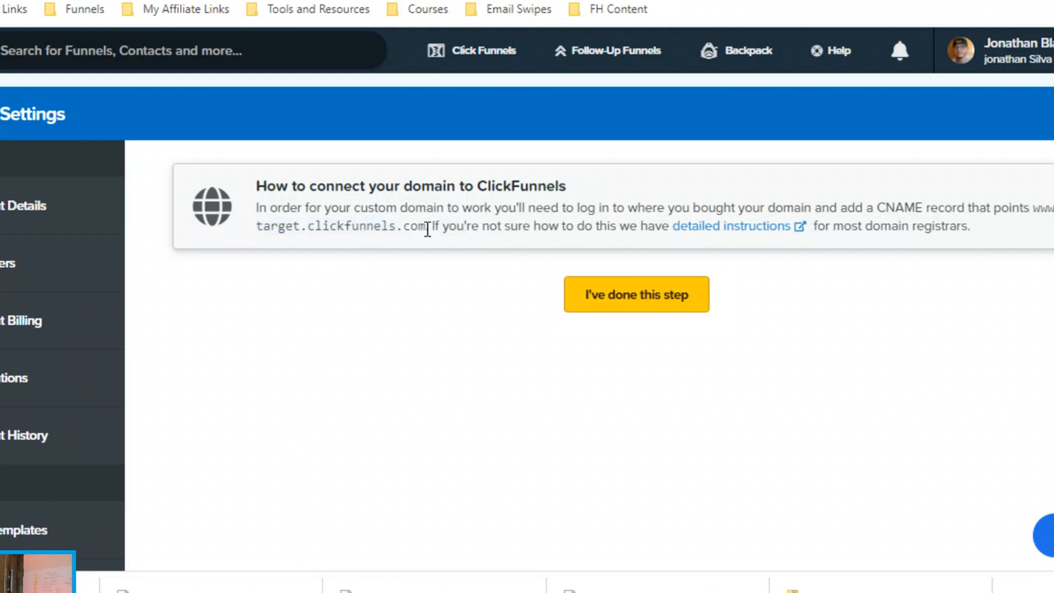
pyautogui.moveTo(427, 226); pyautogui.dragTo(257, 226)
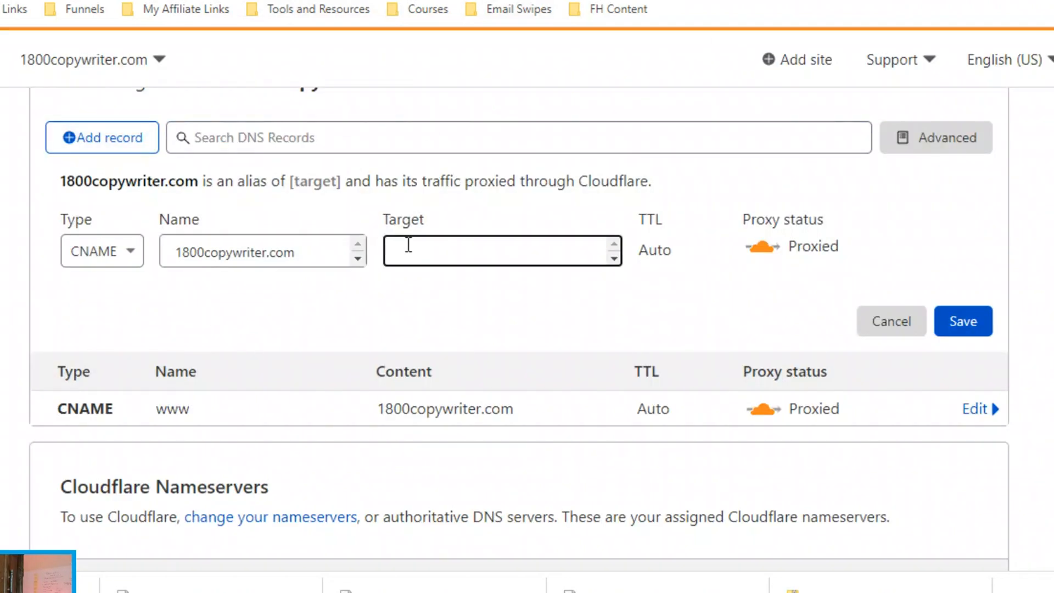
pyautogui.write('target.clickfunnels.com')
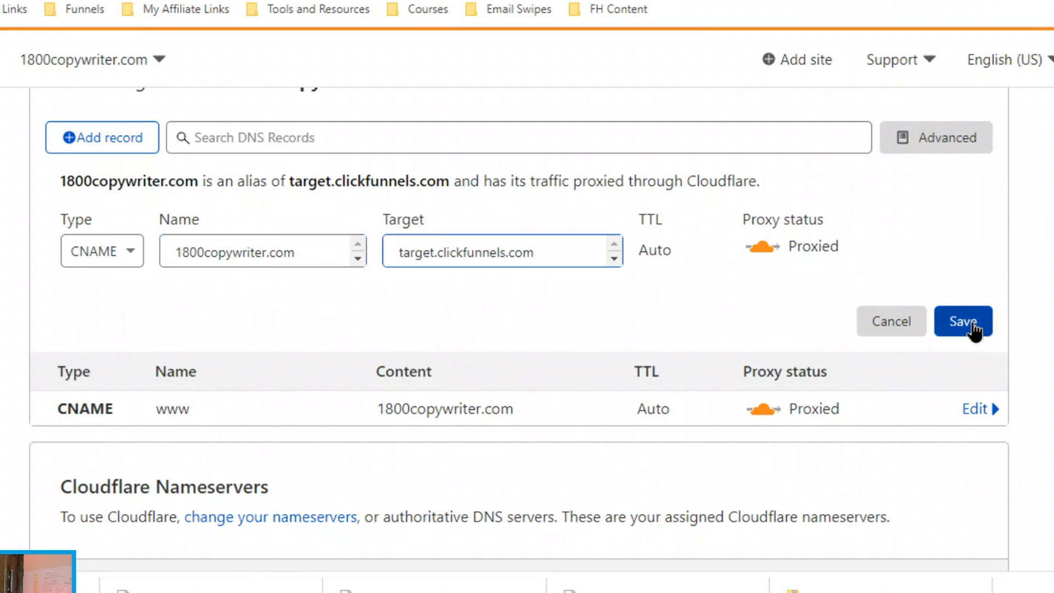
pyautogui.click(962, 322)
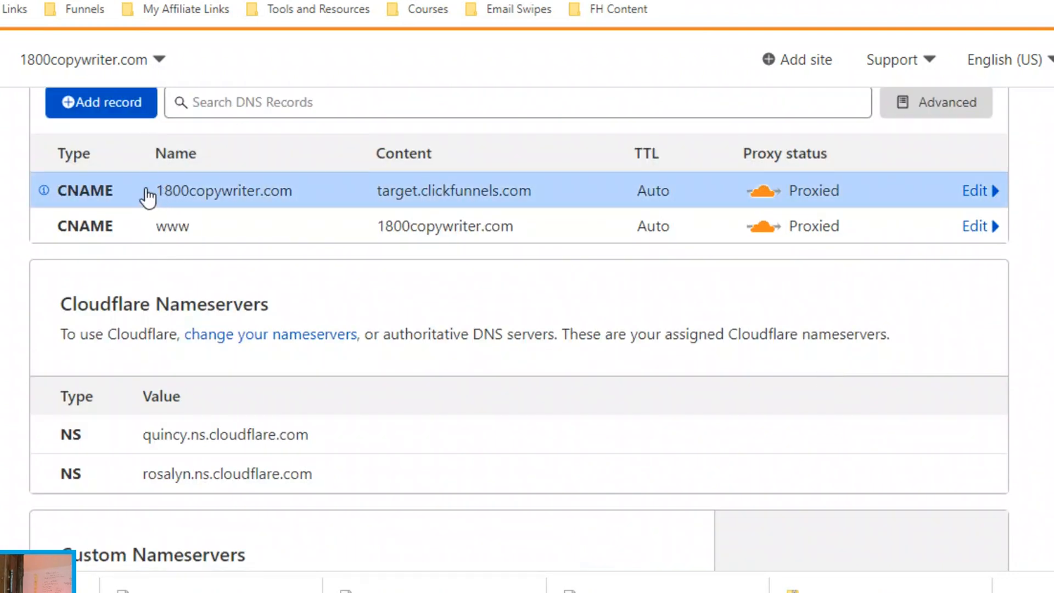
# Reopen the root and www CNAME records and save both again, still proxied.
pyautogui.click(974, 190)
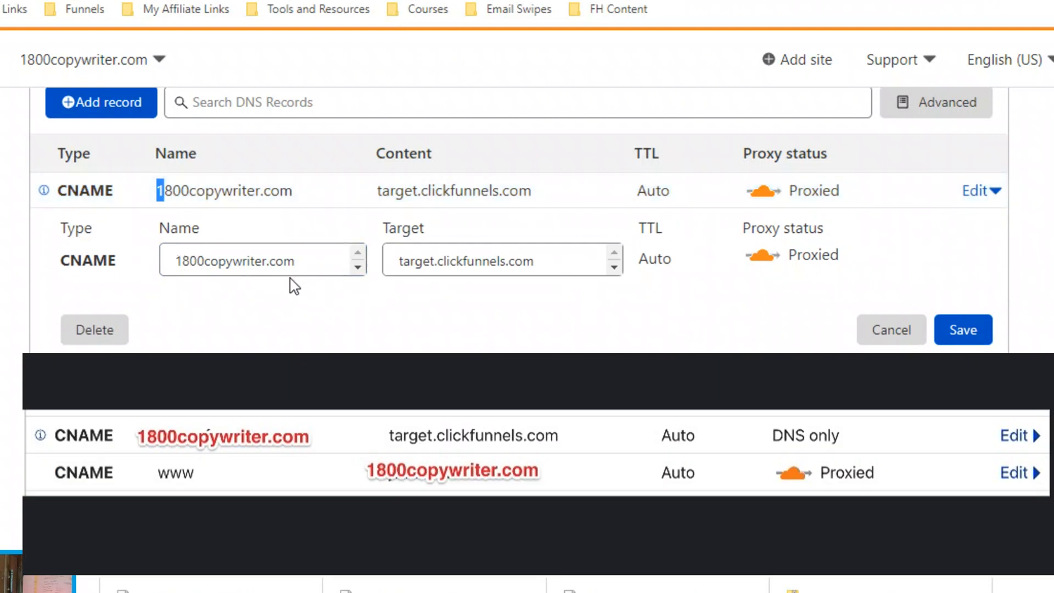
pyautogui.click(501, 261)
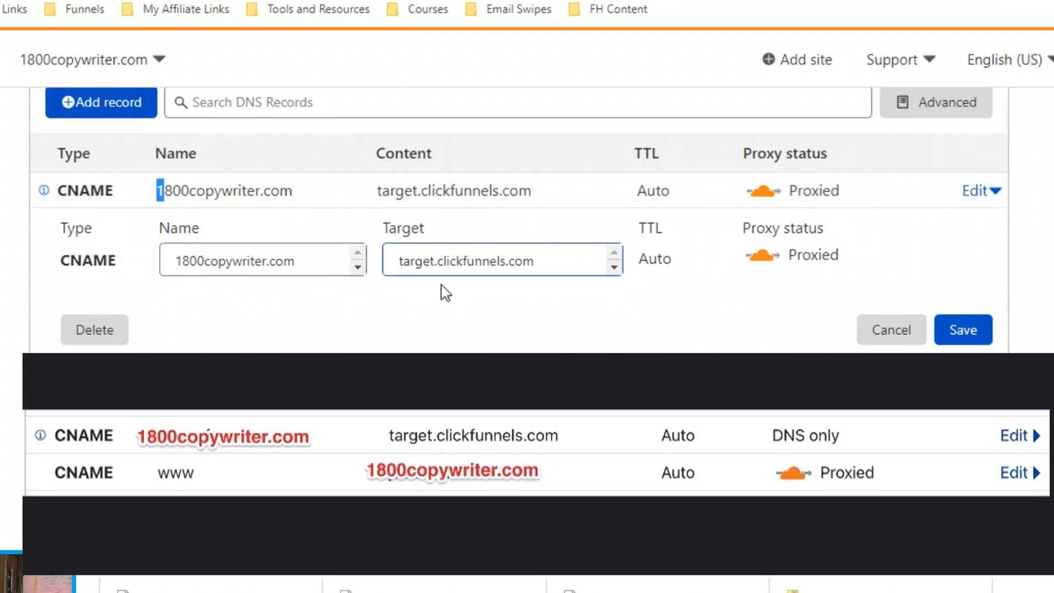
pyautogui.moveTo(573, 264)
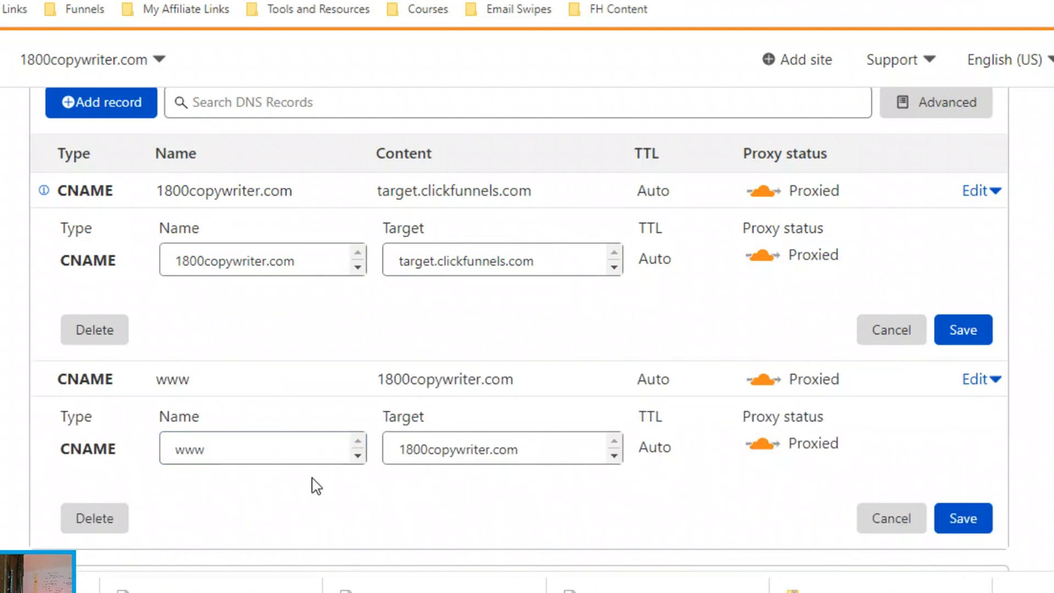
pyautogui.click(262, 448)
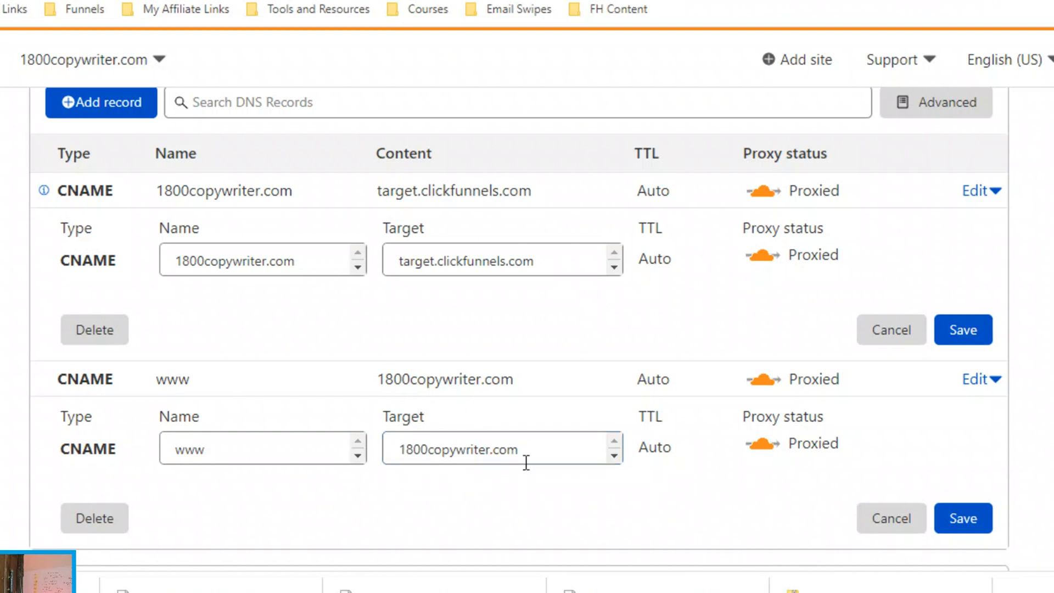
pyautogui.click(963, 329)
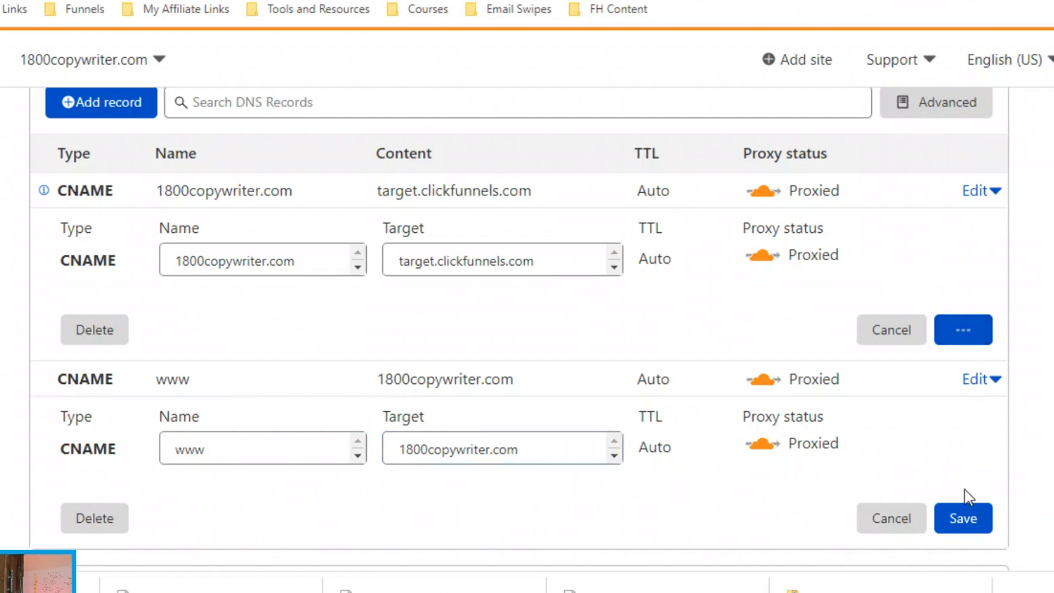
pyautogui.click(963, 517)
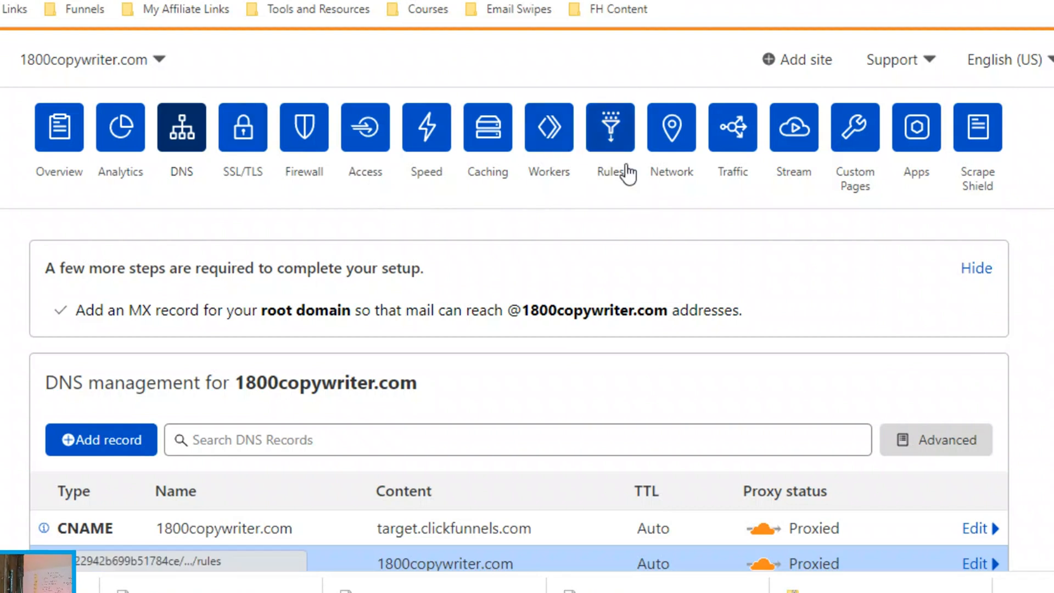
pyautogui.click(610, 141)
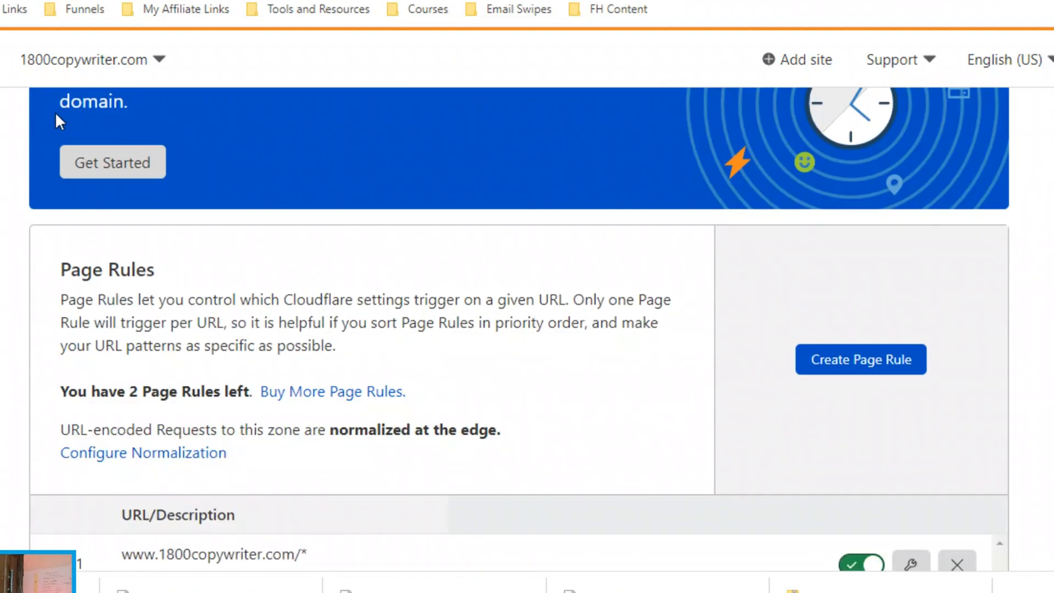
pyautogui.click(860, 359)
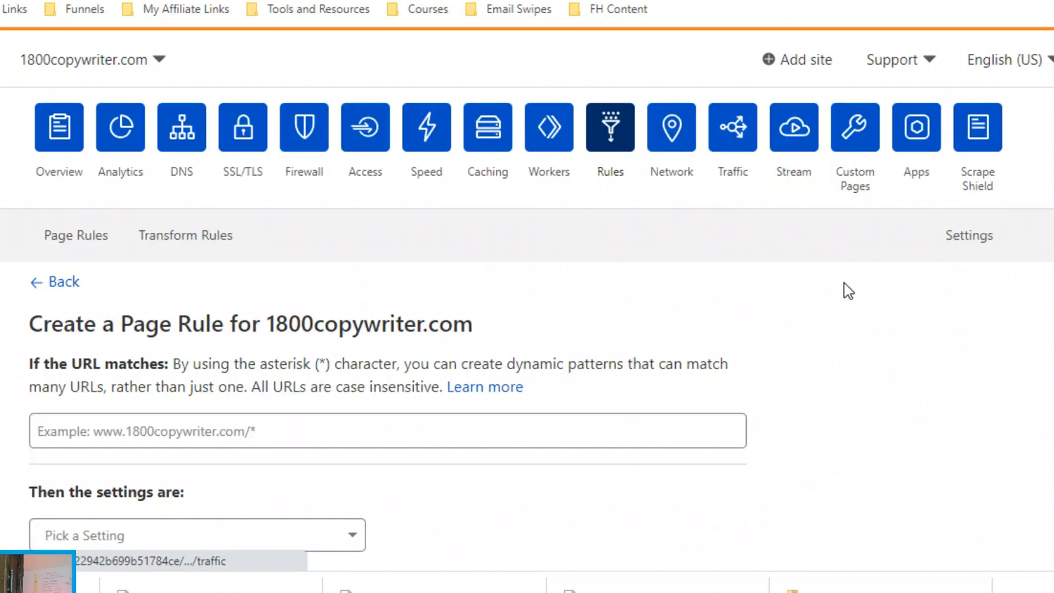
pyautogui.scroll(-3)
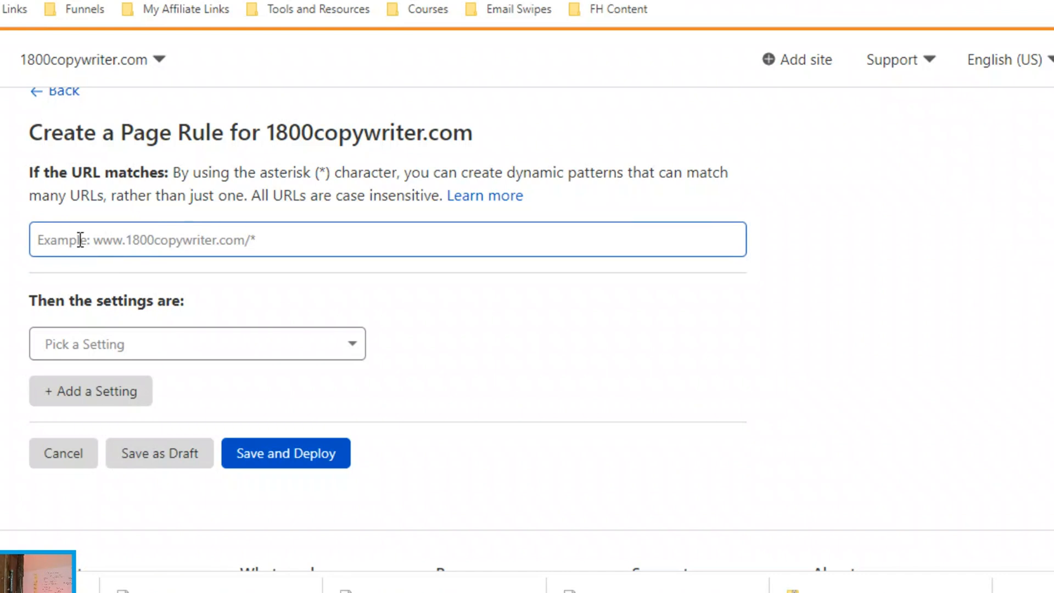
pyautogui.moveTo(142, 250)
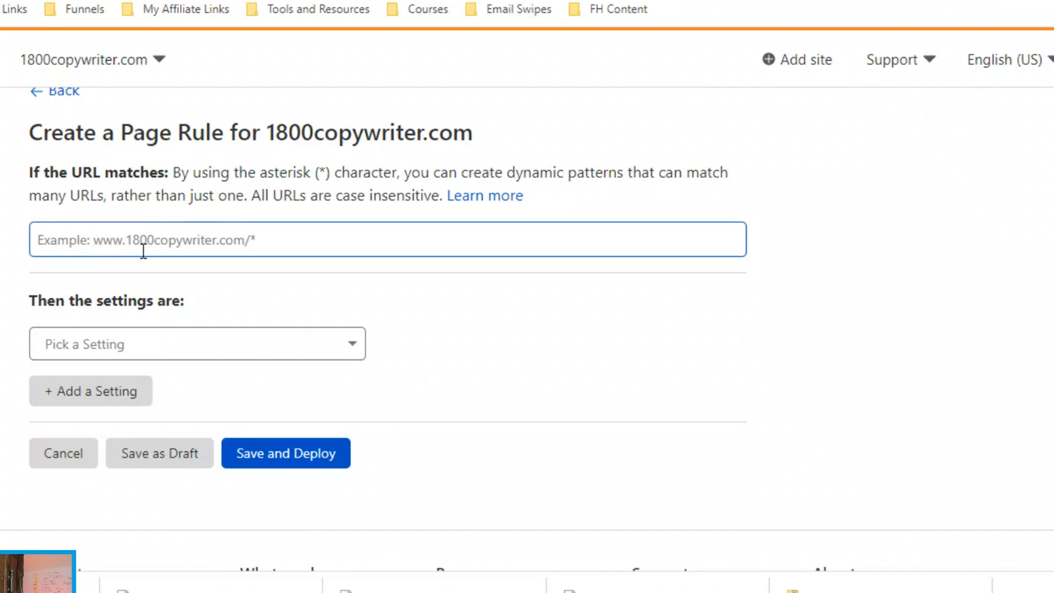
pyautogui.moveTo(212, 295)
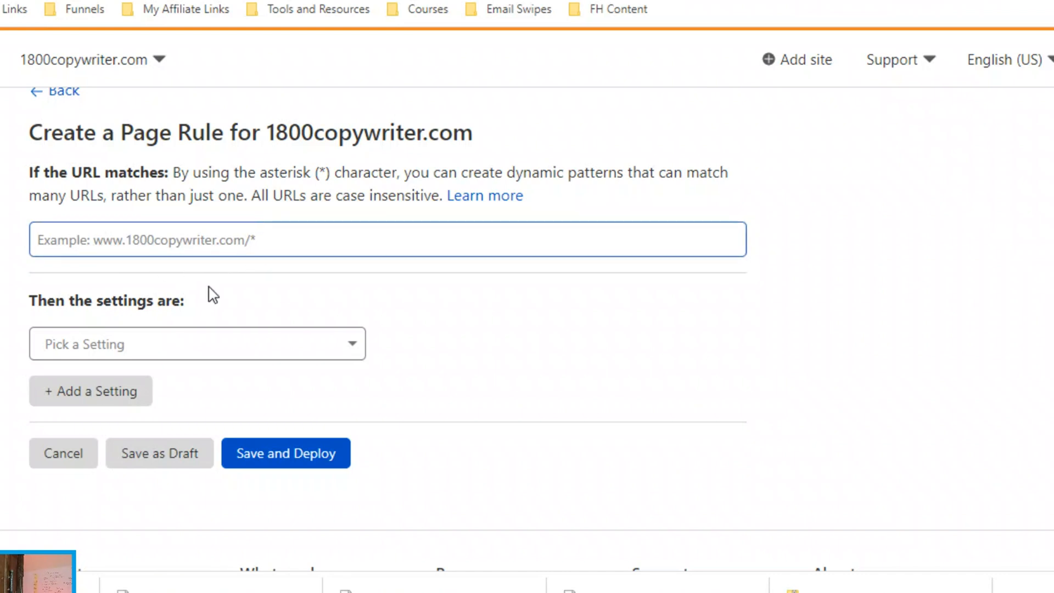
pyautogui.write('www.1800copywriter.com/*')
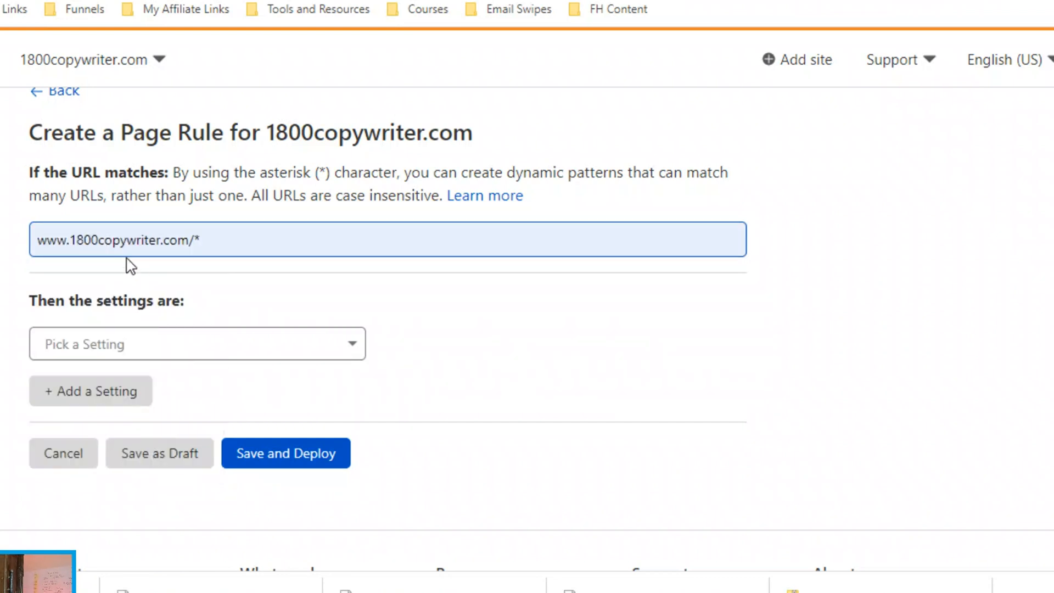
pyautogui.click(61, 240)
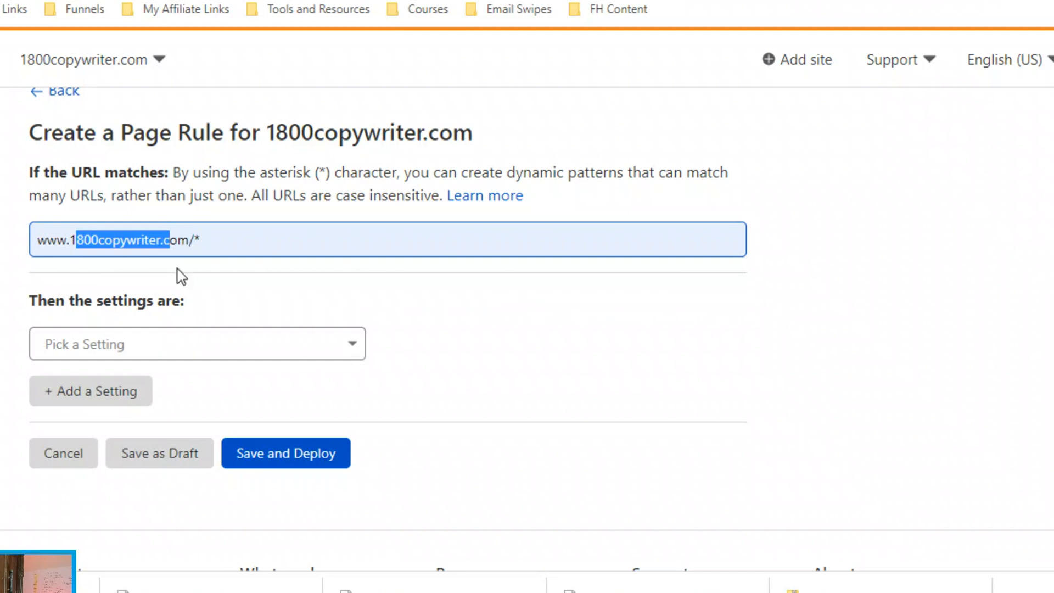
pyautogui.click(197, 250)
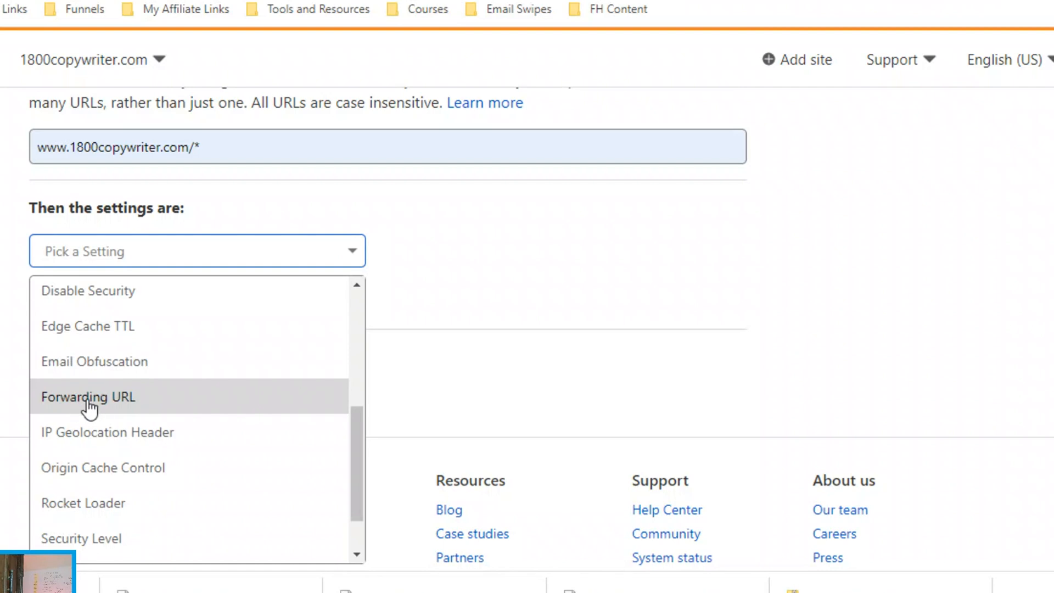
pyautogui.click(88, 396)
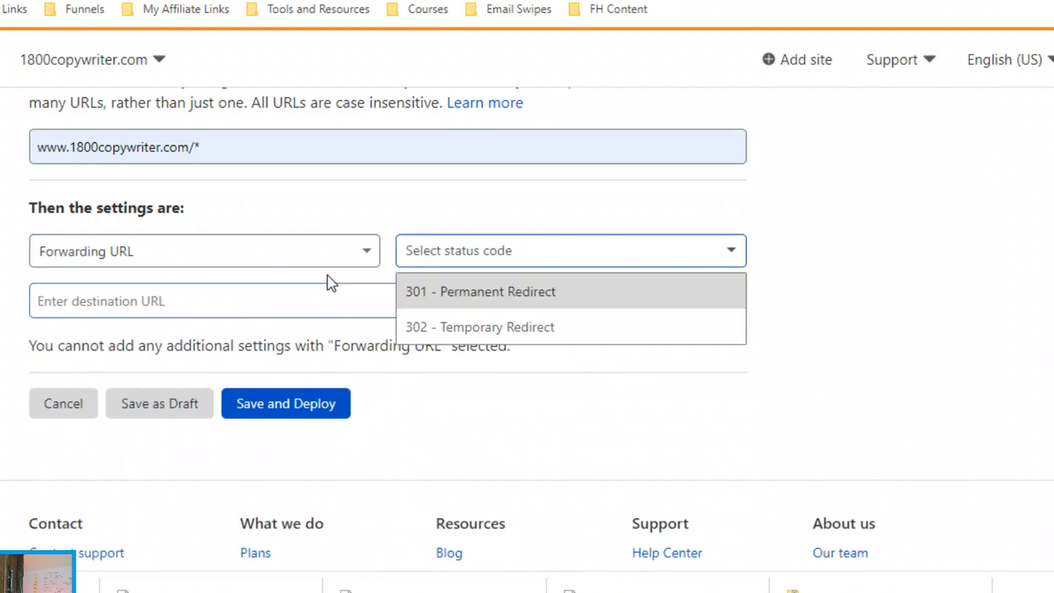
pyautogui.click(480, 291)
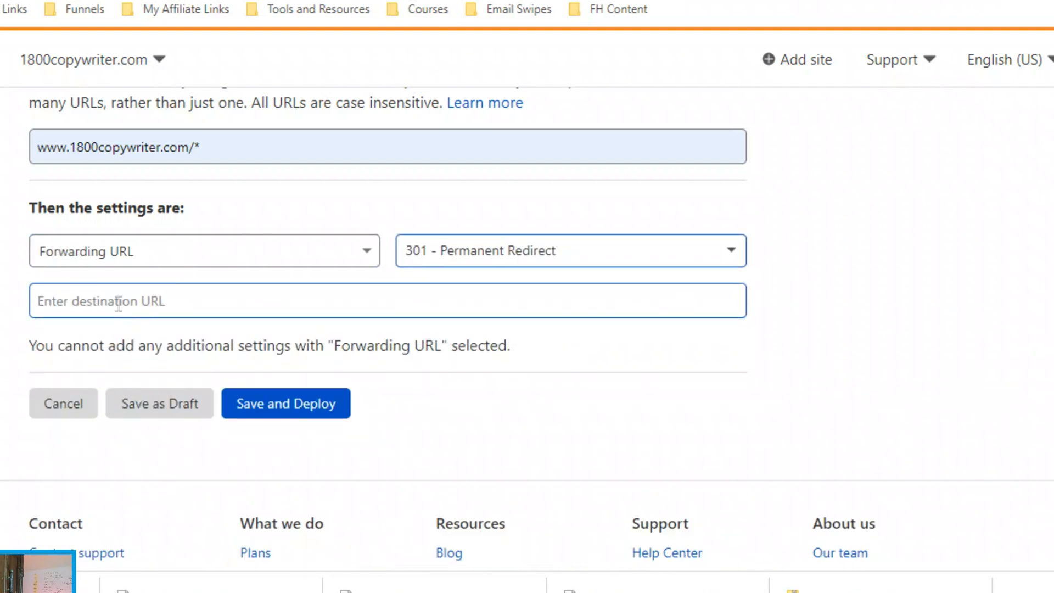
pyautogui.write('https')
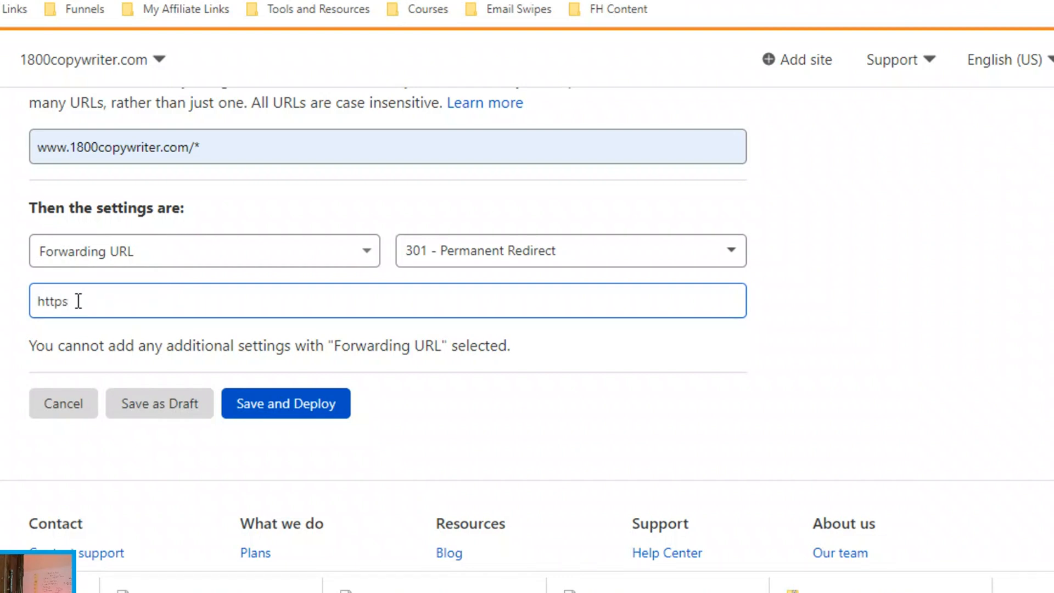
pyautogui.write('://')
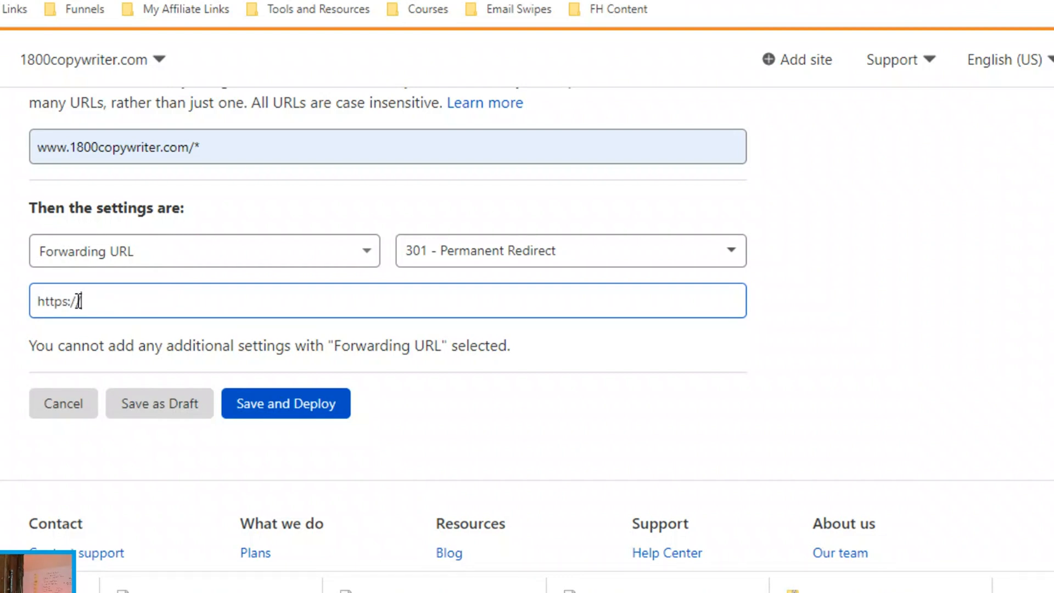
pyautogui.write('1800copywrit')
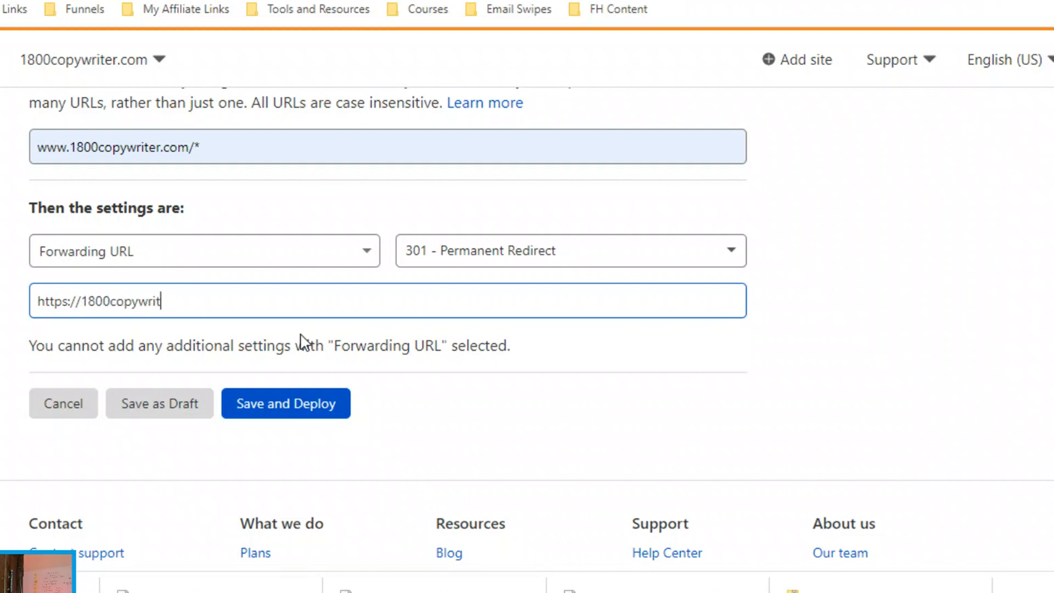
pyautogui.write('er.co')
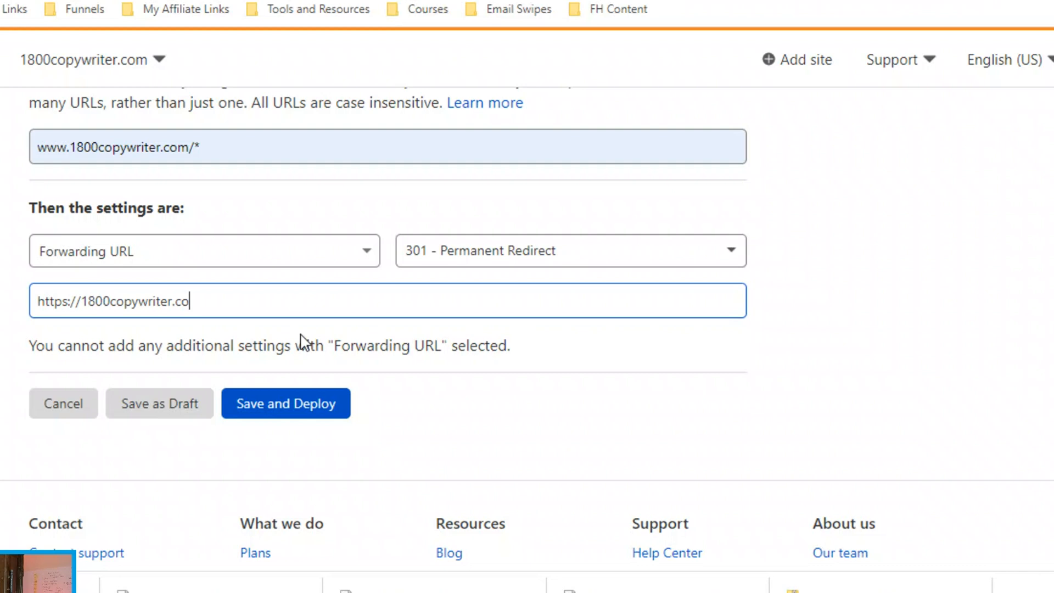
pyautogui.write('m/')
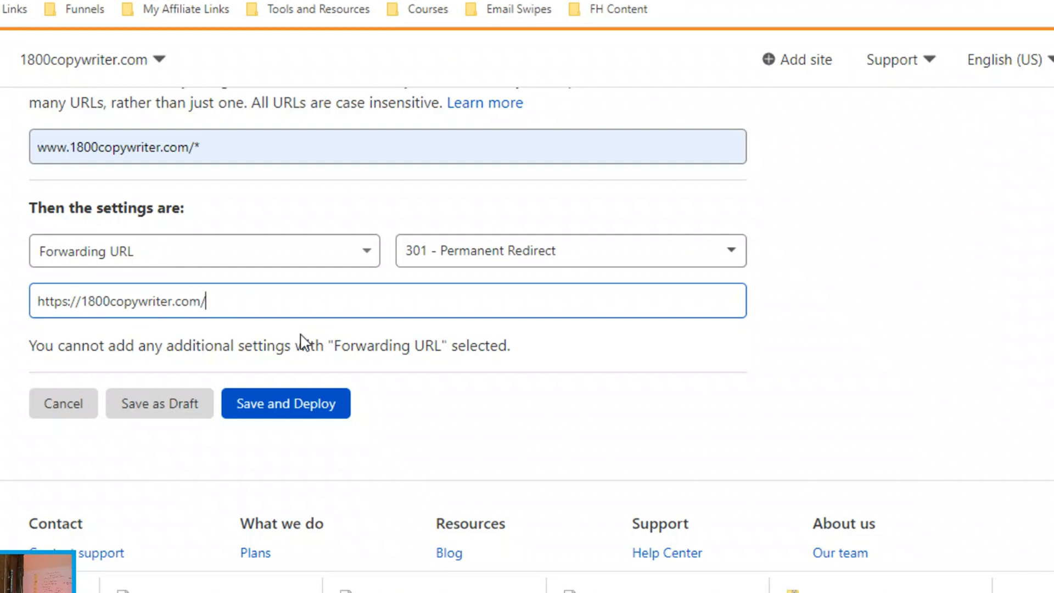
pyautogui.write('$1')
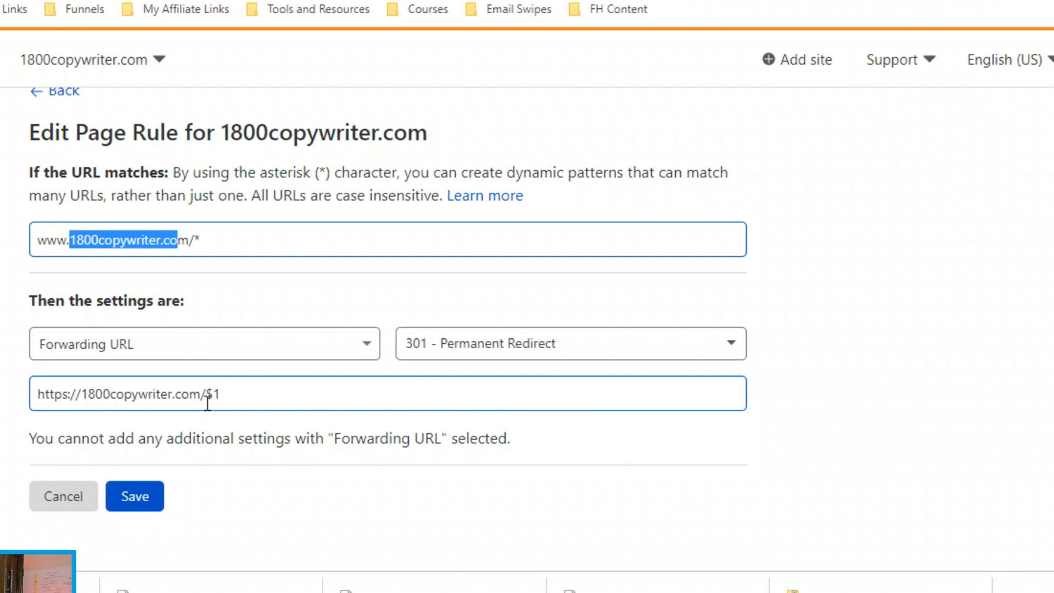
pyautogui.click(134, 496)
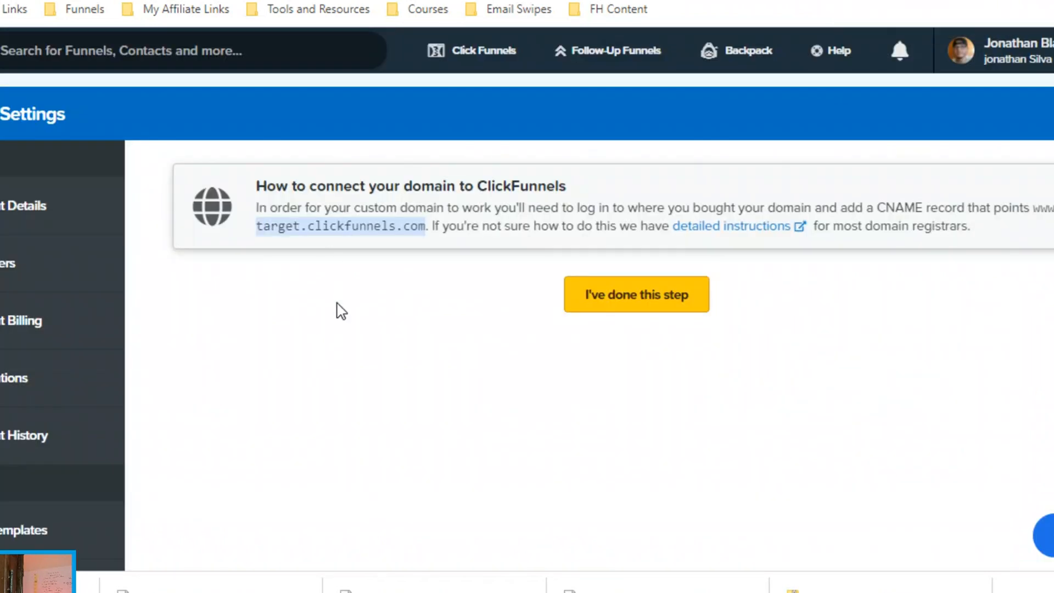
# Confirm the CNAME record is added so 1800copywriter.com joins My Domains.
pyautogui.click(636, 294)
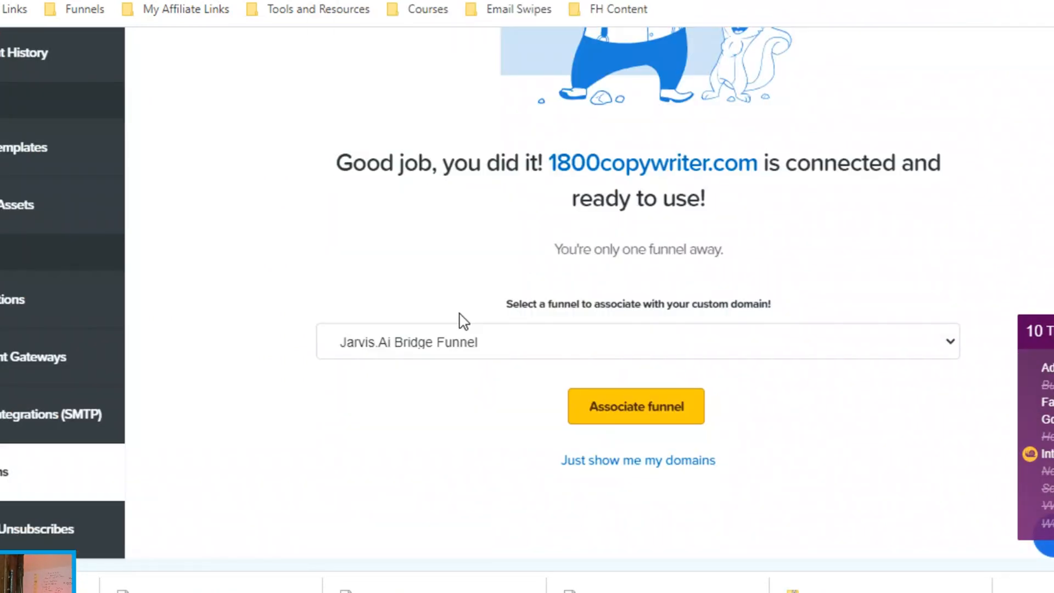
pyautogui.scroll(-3)
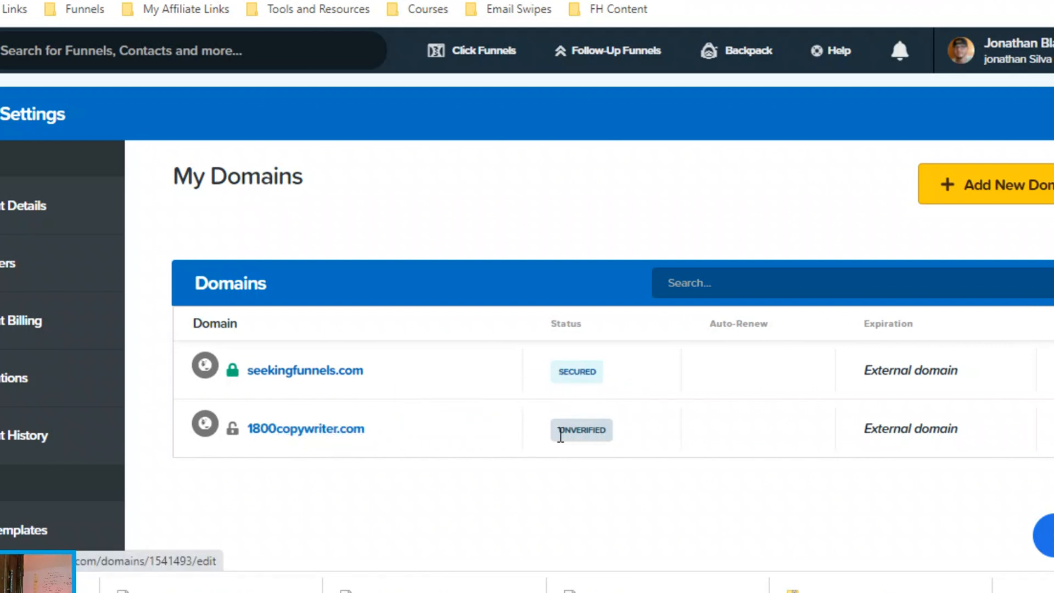
# Start verification for 1800copywriter.com and reach its editing page awaiting verification.
pyautogui.click(1035, 429)
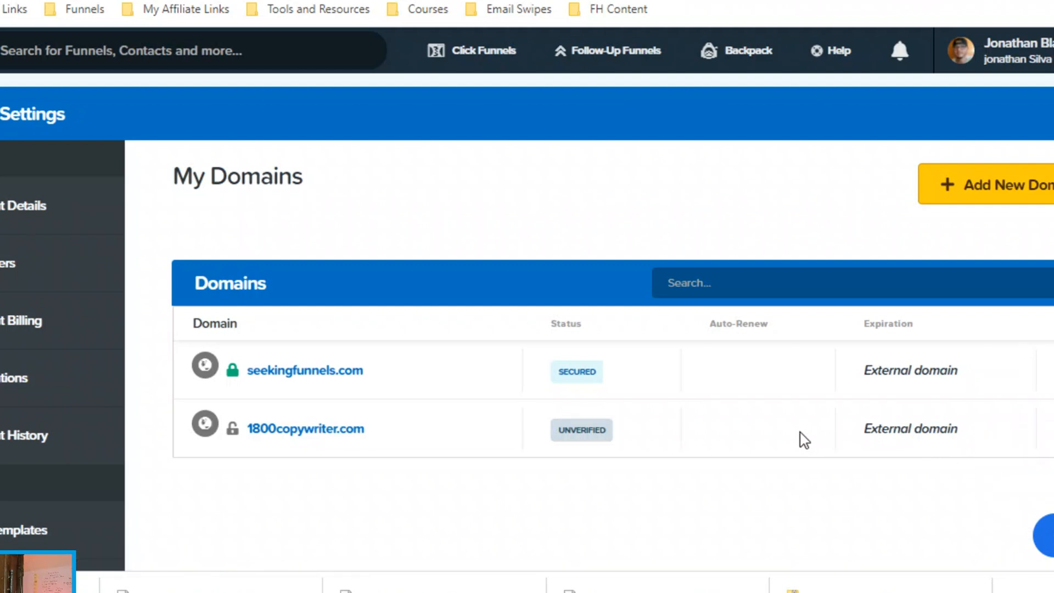
pyautogui.click(304, 428)
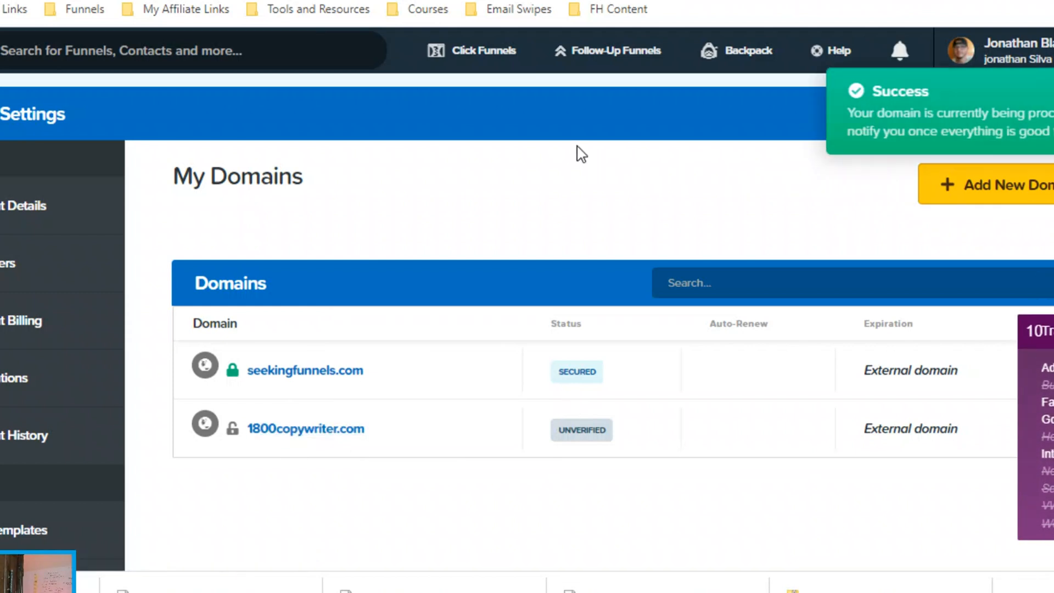
pyautogui.moveTo(786, 360)
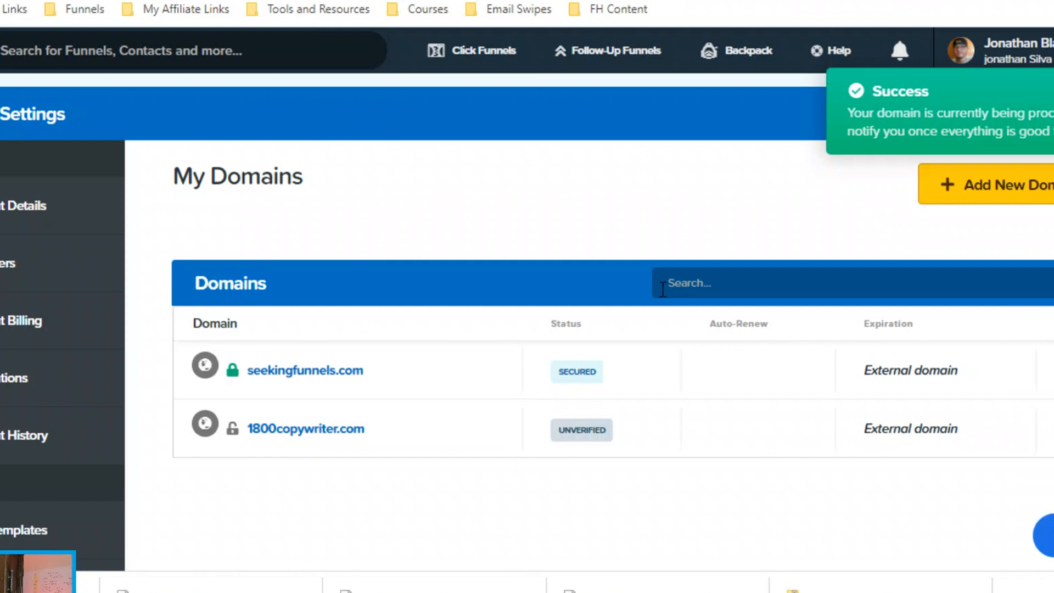
pyautogui.click(306, 428)
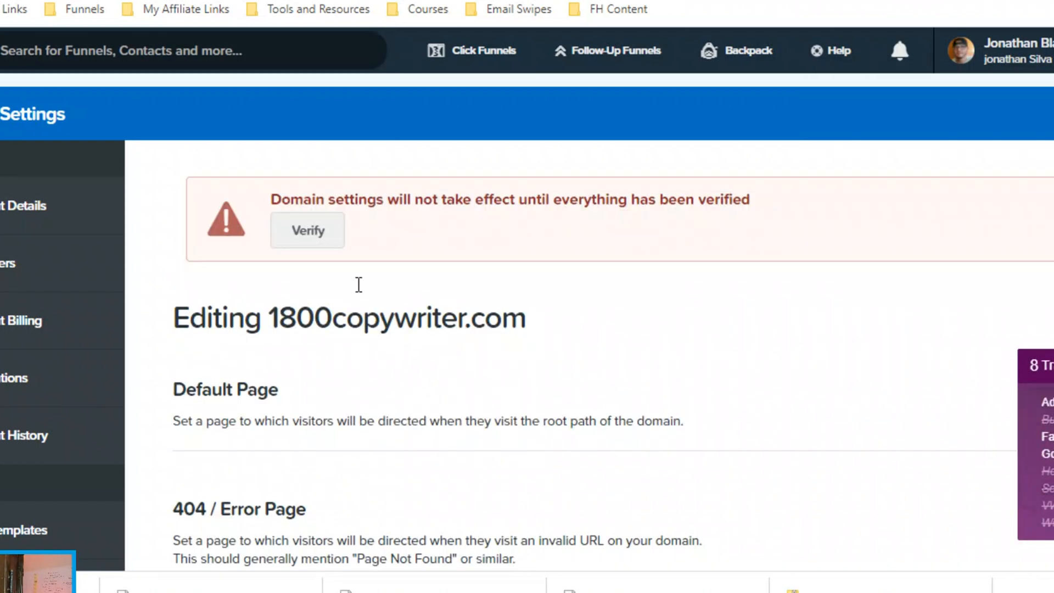
pyautogui.moveTo(333, 249)
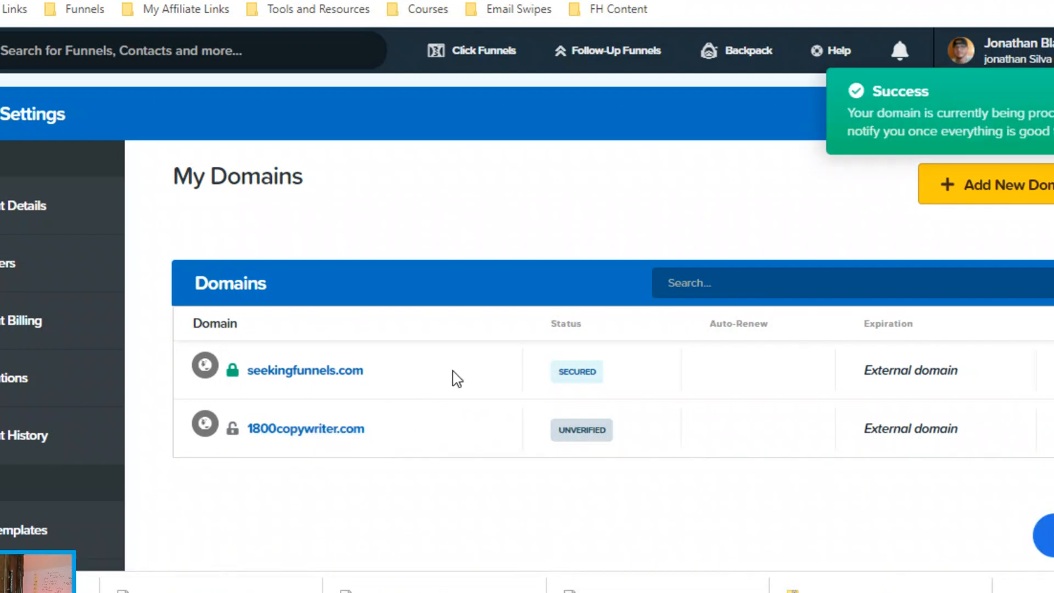
pyautogui.moveTo(433, 516)
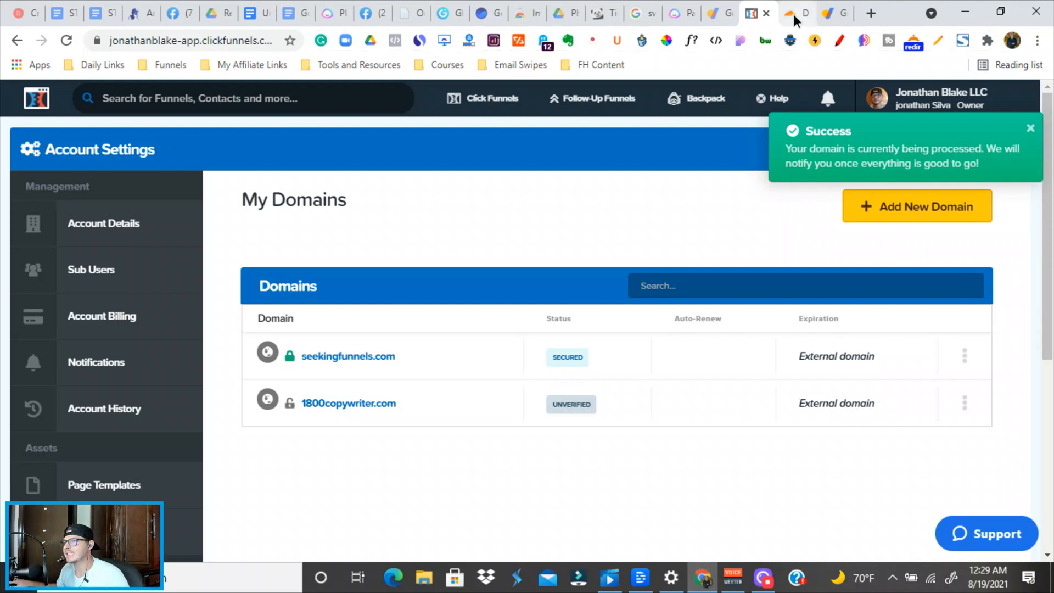
# Check the Cloudflare CNAME records, then verify 1800copywriter.com until its status shows Secured.
pyautogui.click(791, 13)
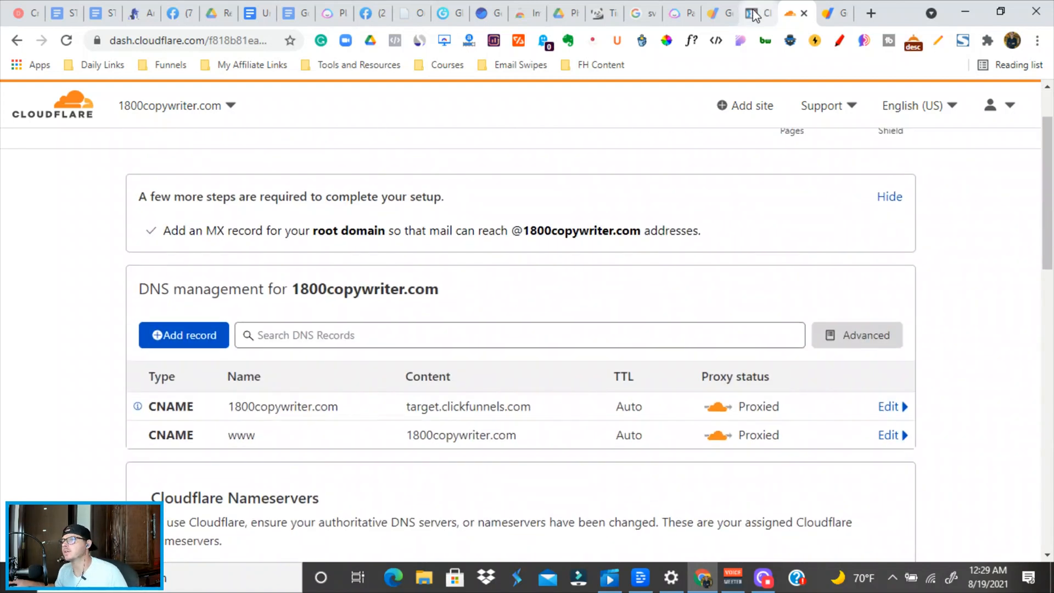
pyautogui.click(750, 14)
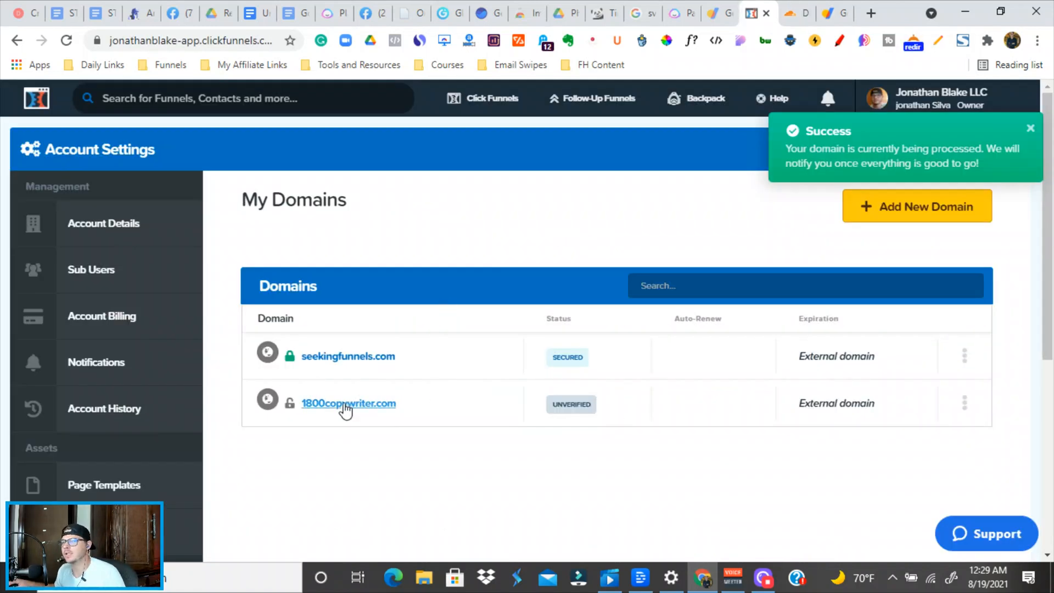
pyautogui.click(348, 403)
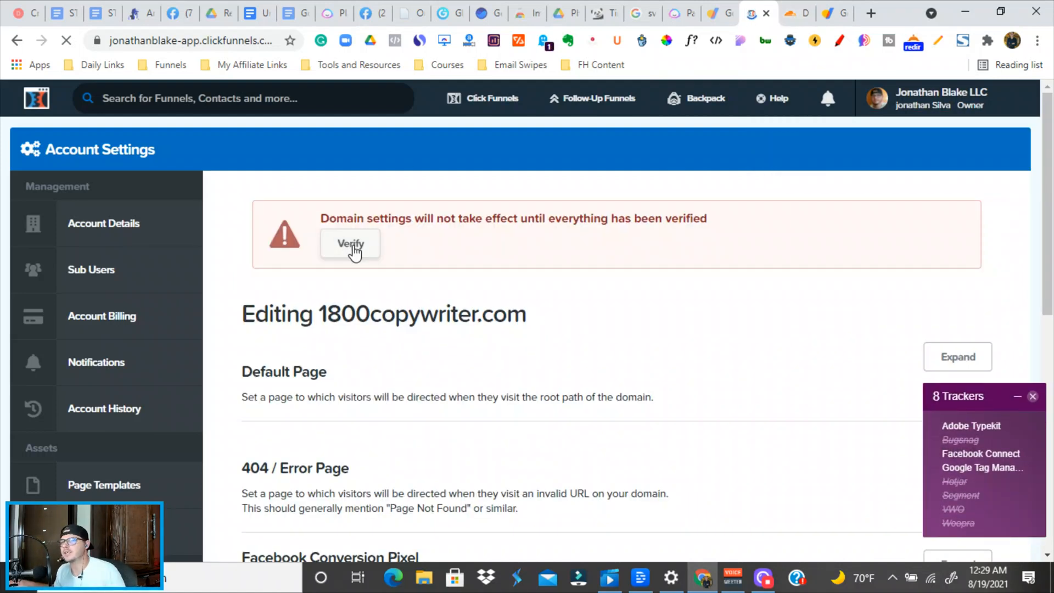
pyautogui.click(797, 13)
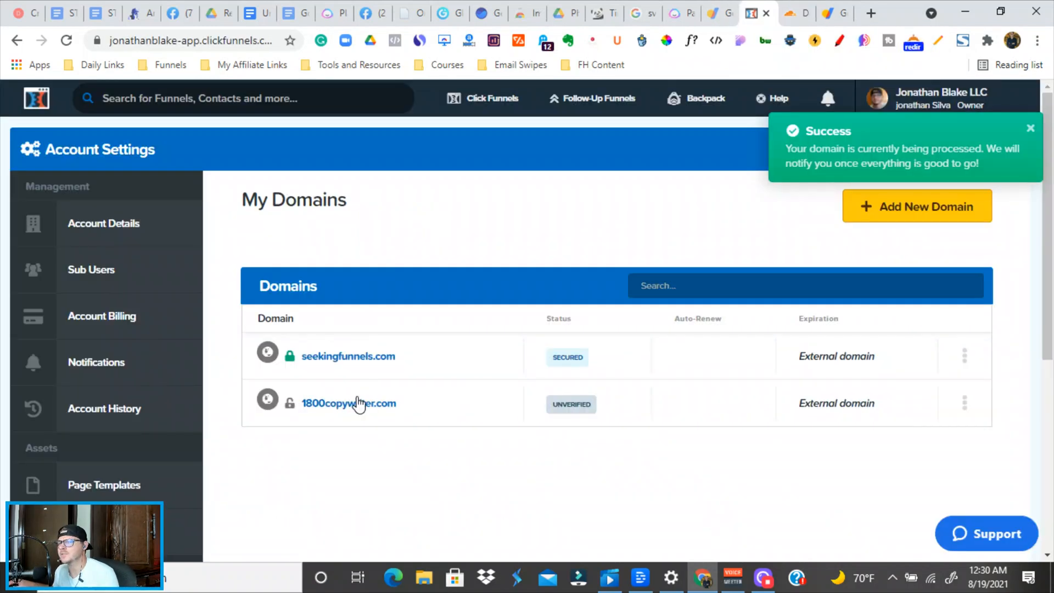
pyautogui.click(349, 403)
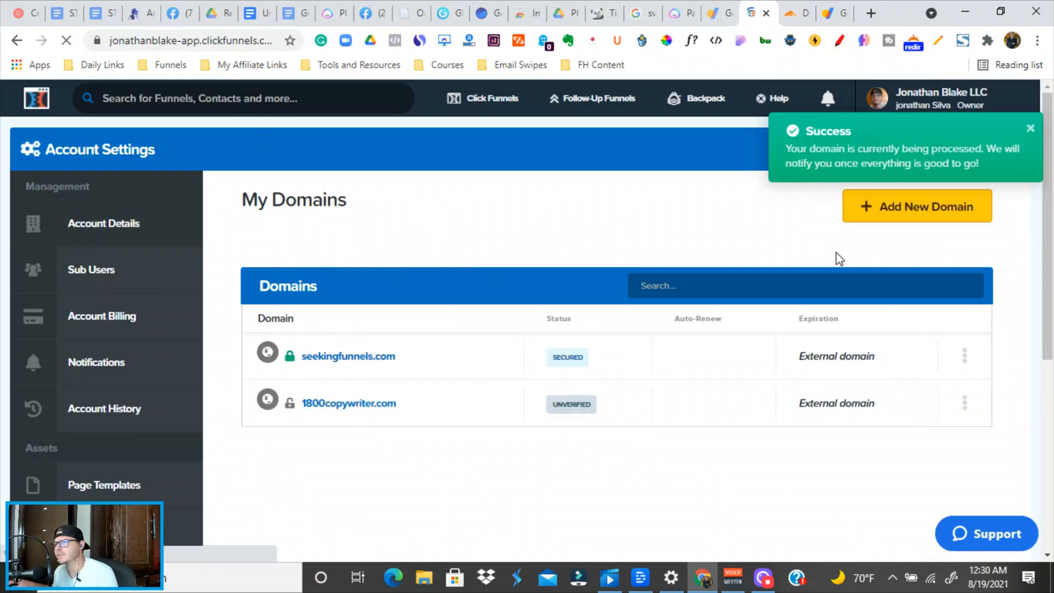
pyautogui.click(350, 403)
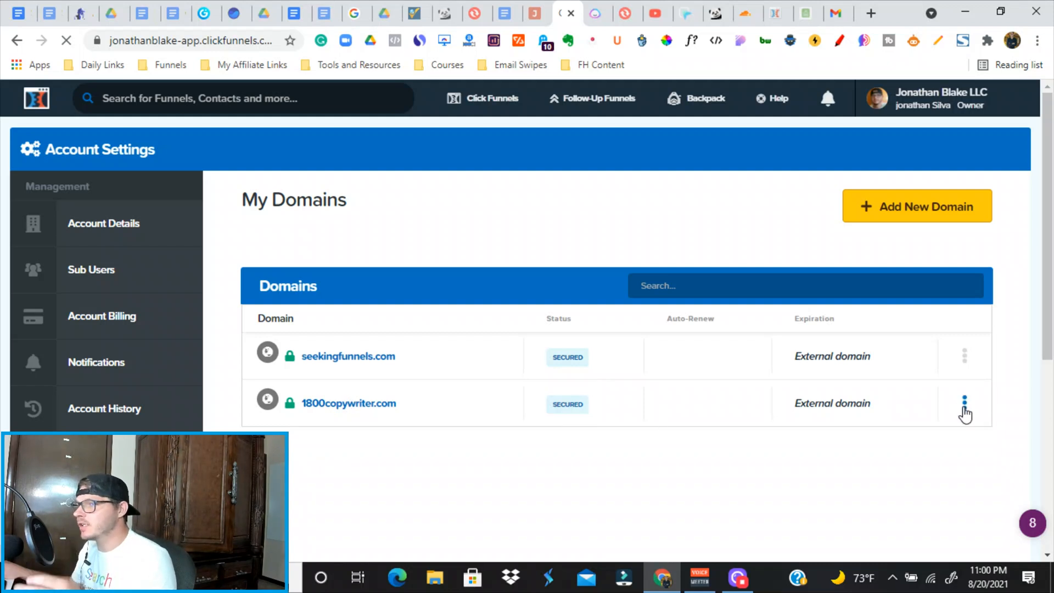
# Set 1800copywriter.com's default page to Bridge Funnel(Jarvis) / Promo Bonuses and save.
pyautogui.click(964, 403)
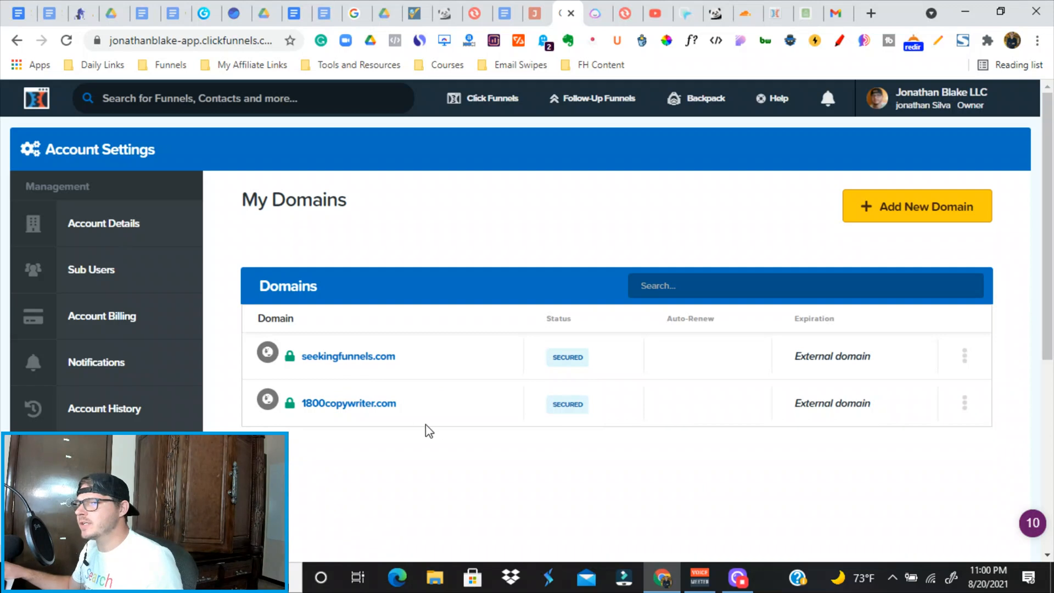
pyautogui.click(349, 403)
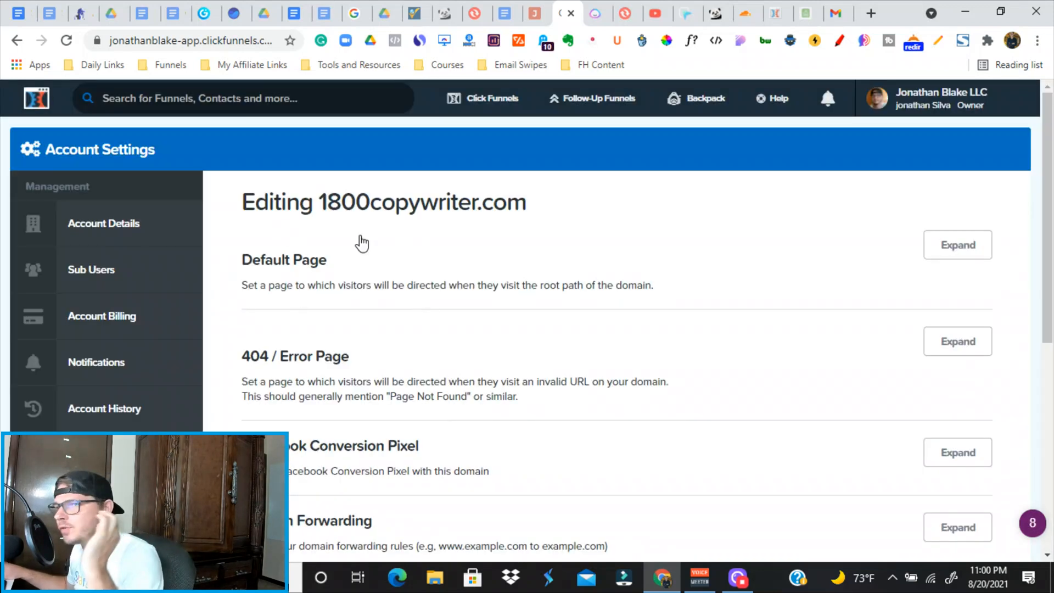
pyautogui.click(958, 244)
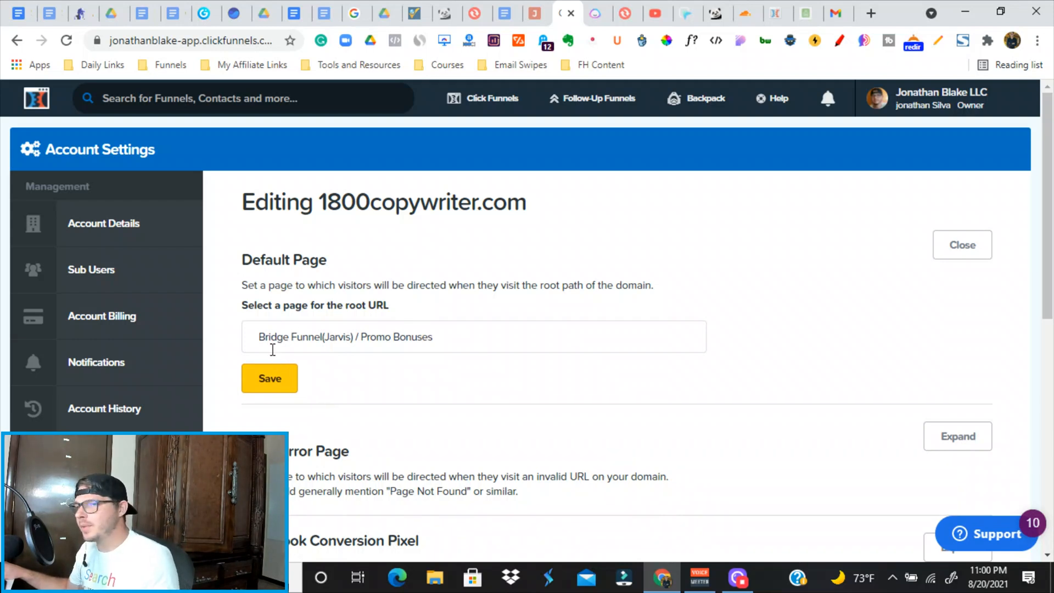
pyautogui.moveTo(294, 378)
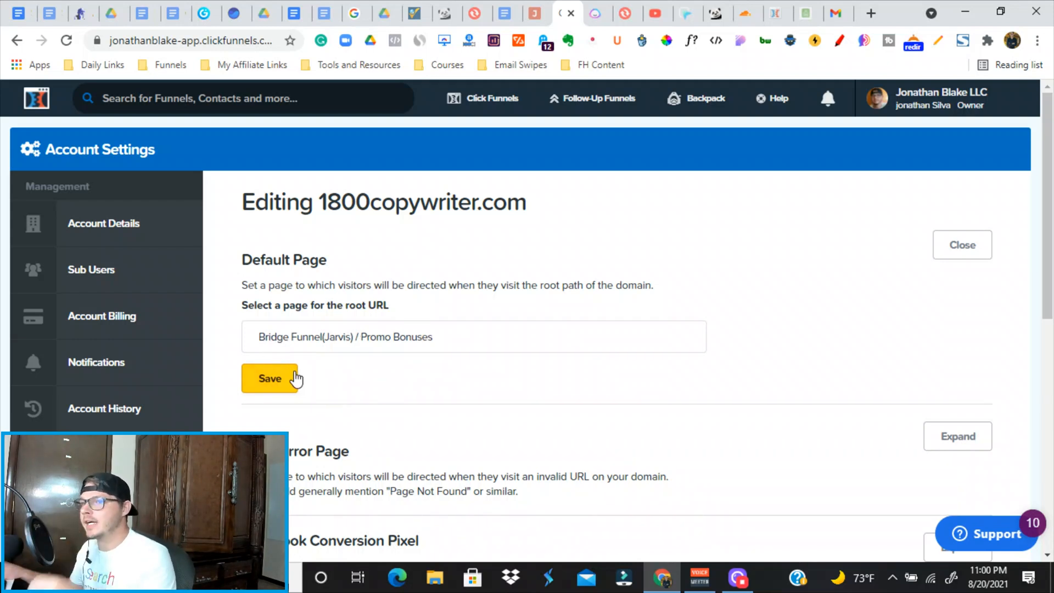
pyautogui.moveTo(317, 372)
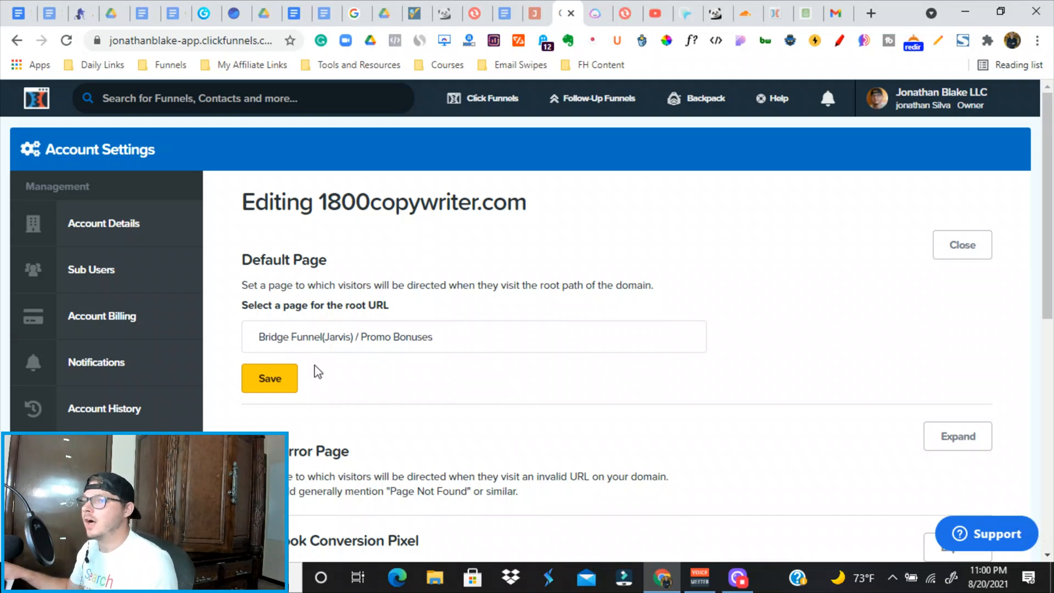
pyautogui.click(472, 337)
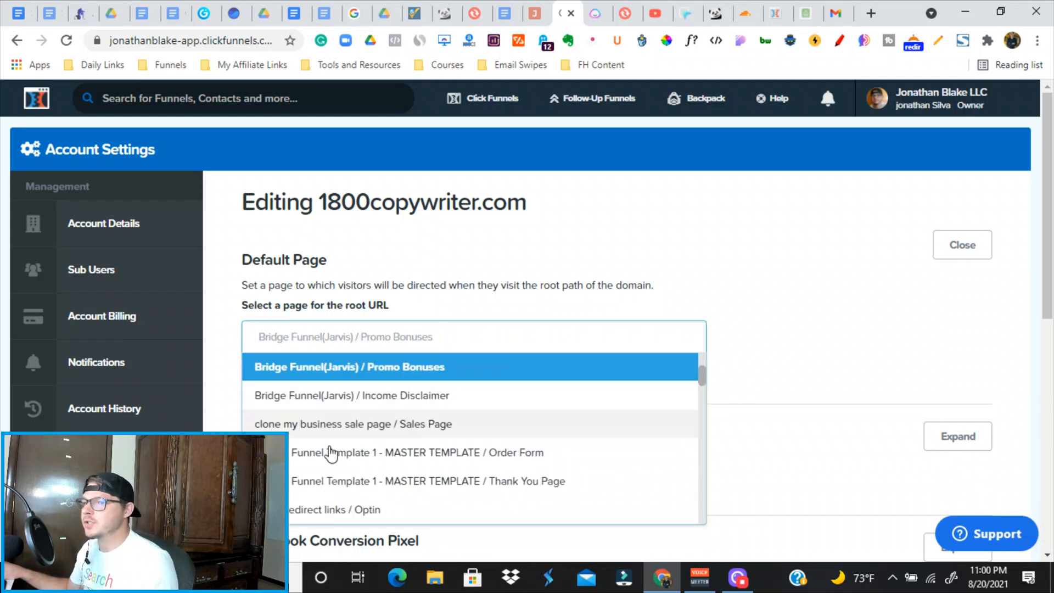
pyautogui.scroll(-3)
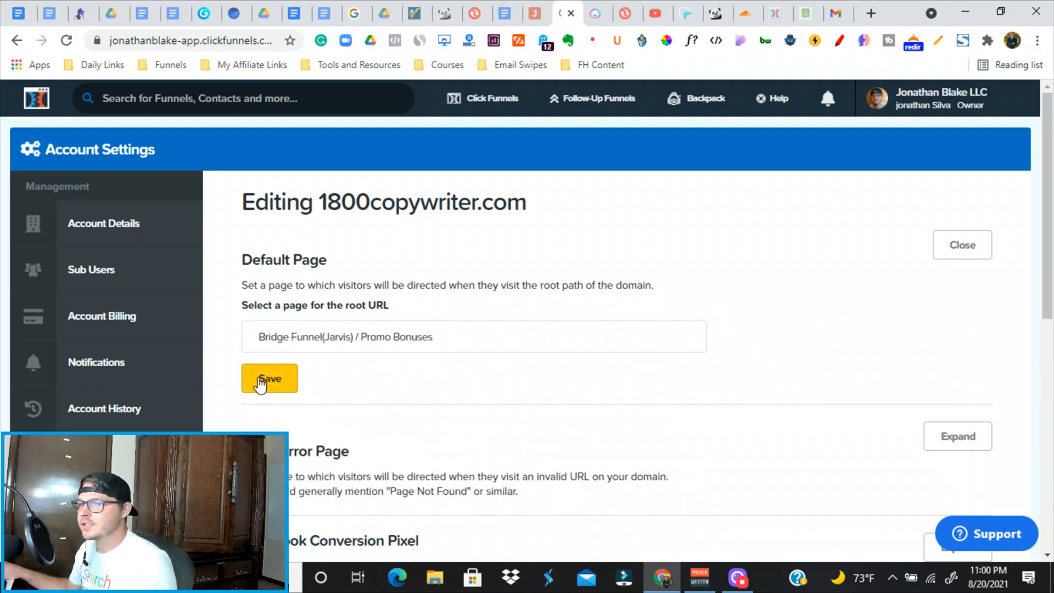
pyautogui.click(269, 379)
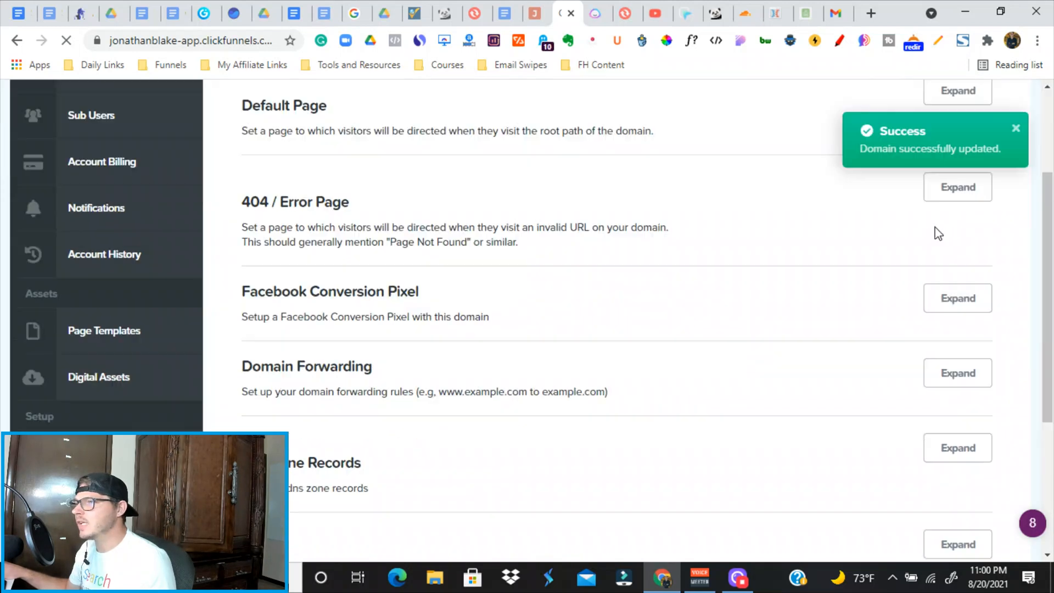
# Expand the 404 / Error Page showing Promo Bonuses, then expand SSL to confirm it is enabled.
pyautogui.click(957, 186)
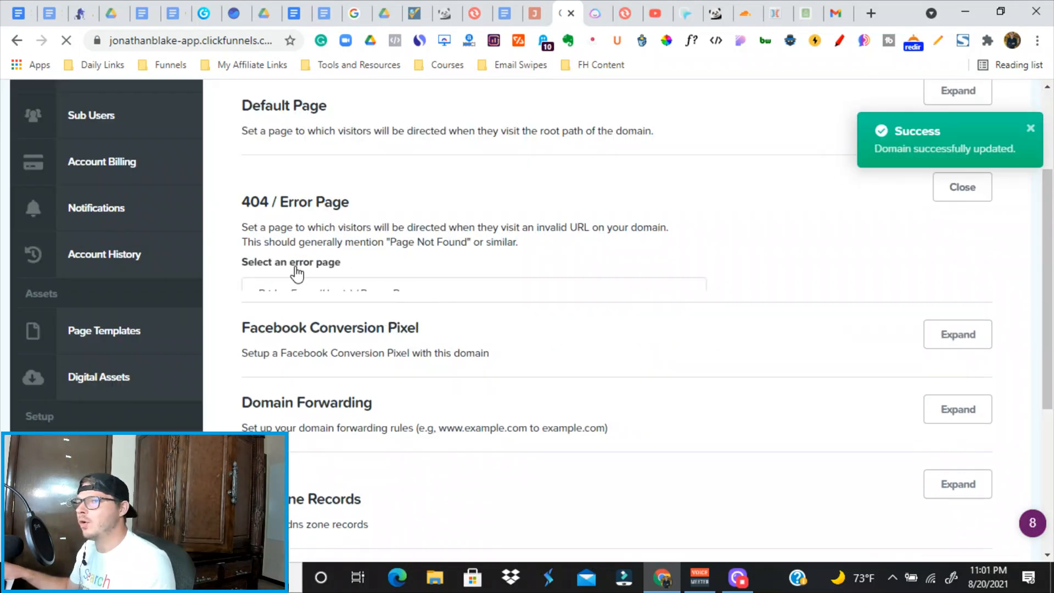
pyautogui.scroll(-3)
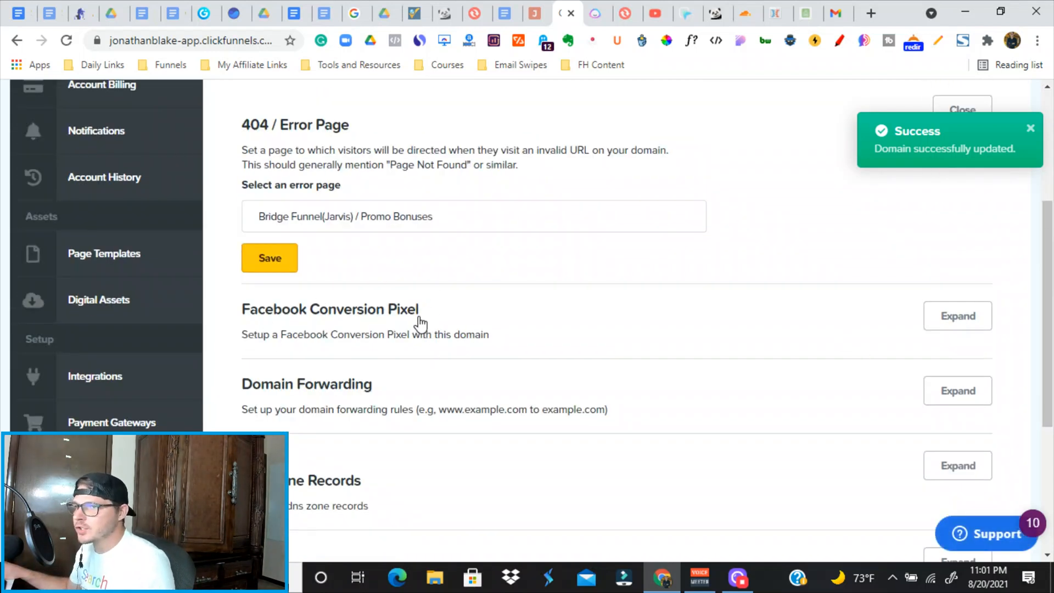
pyautogui.scroll(-3)
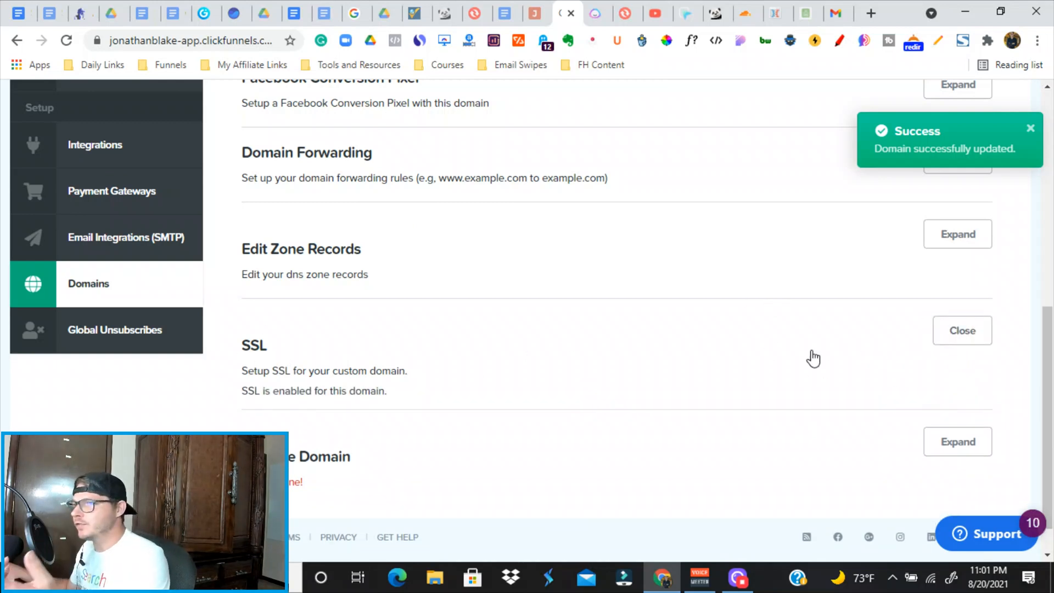
pyautogui.moveTo(385, 434)
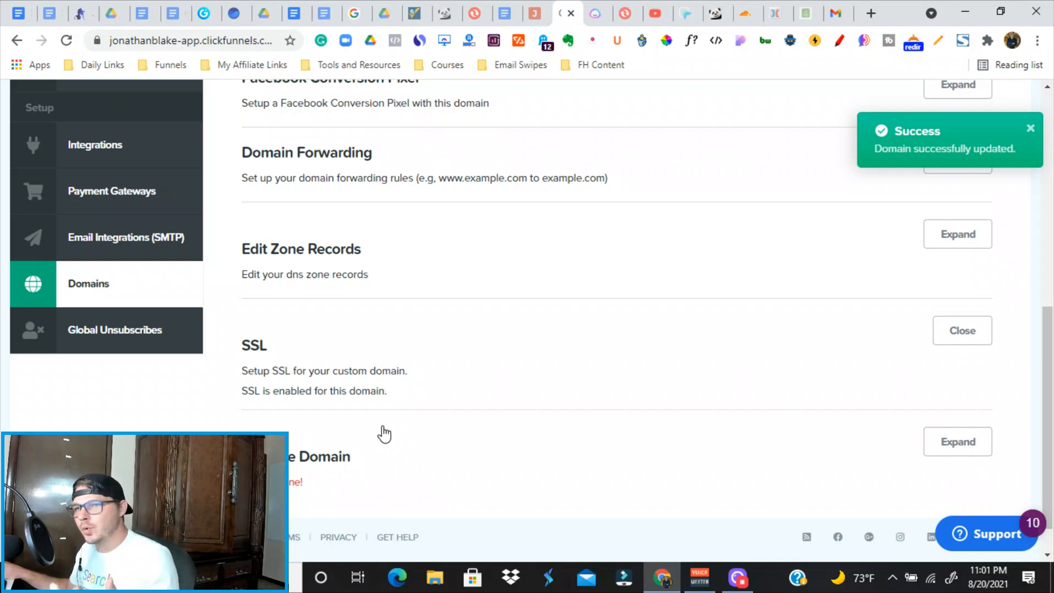
pyautogui.click(98, 41)
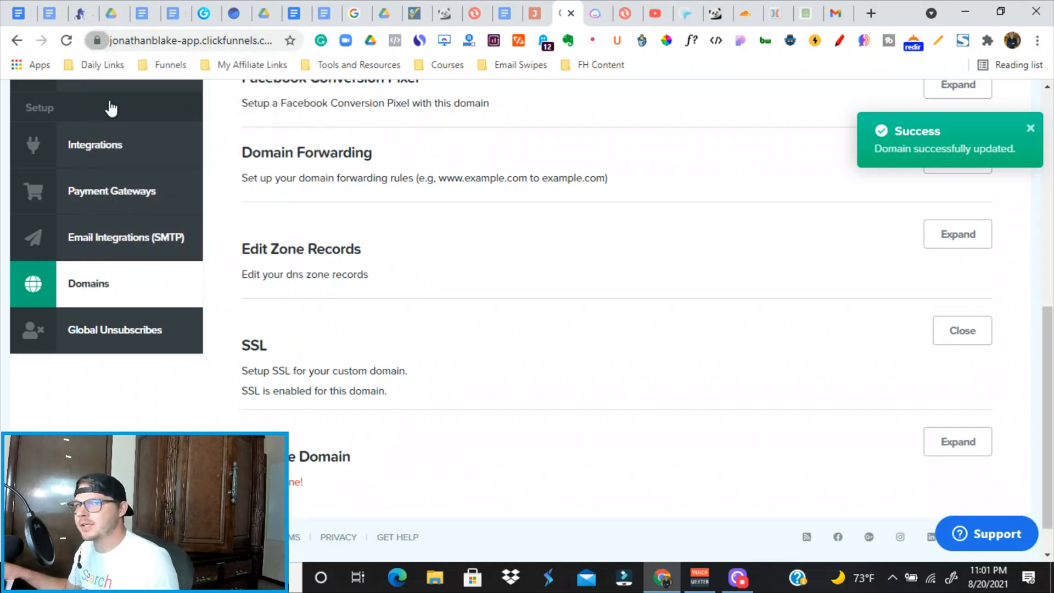
pyautogui.scroll(-3)
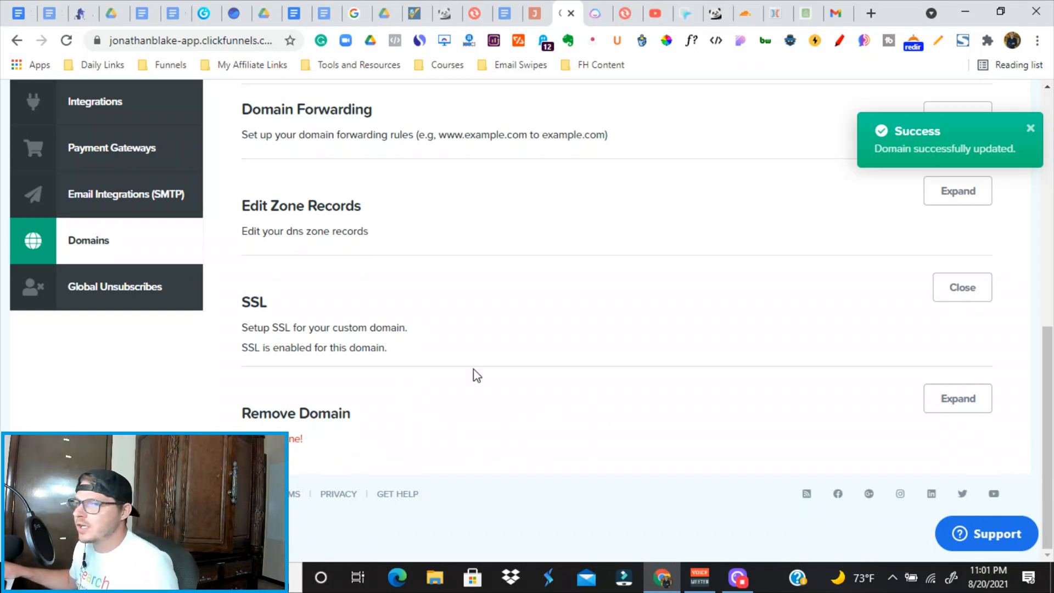
pyautogui.scroll(3)
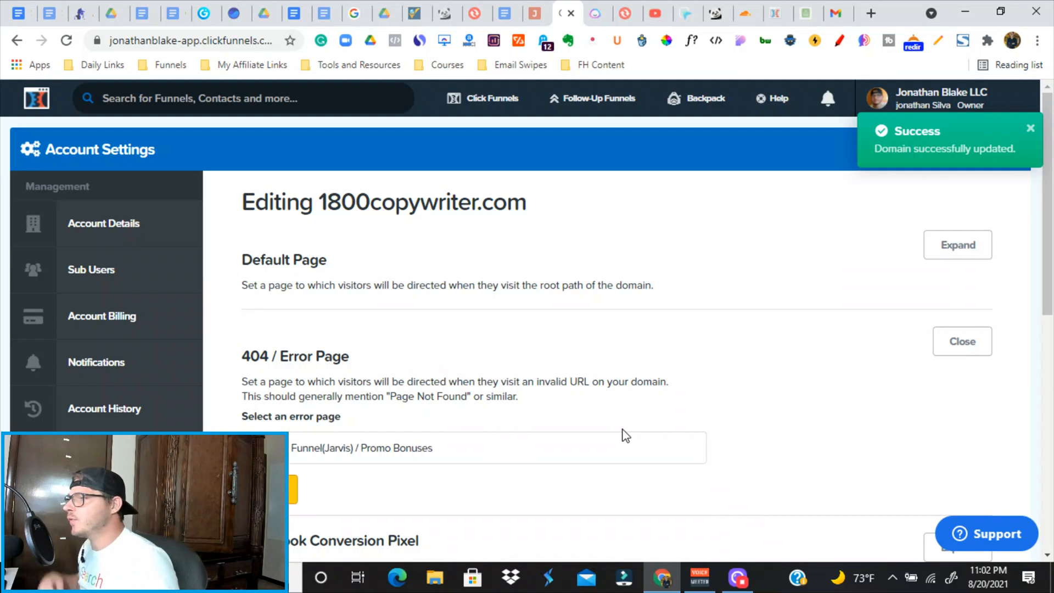
pyautogui.moveTo(405, 416)
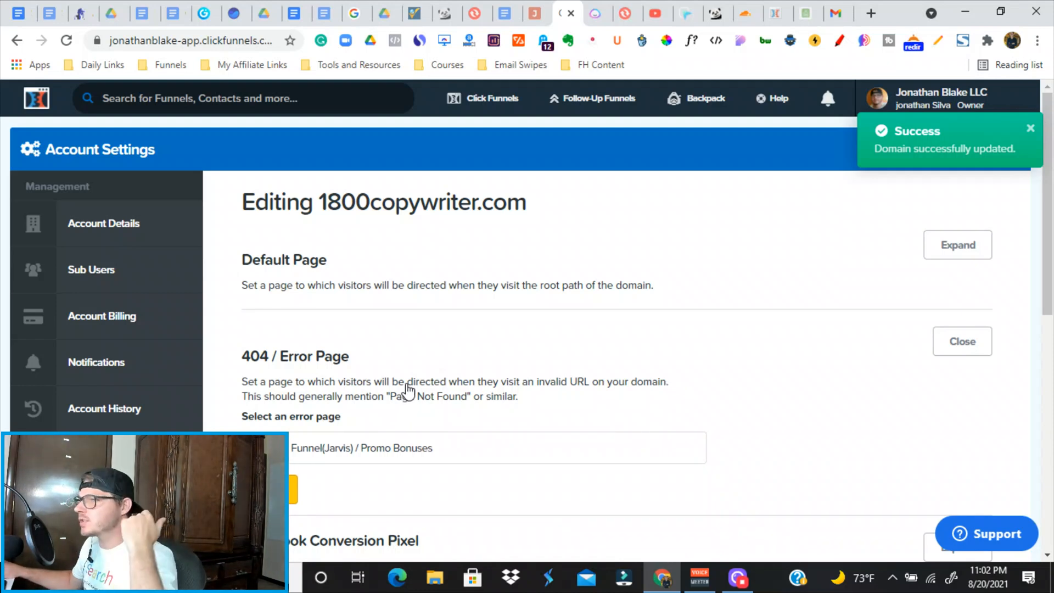
pyautogui.moveTo(476, 435)
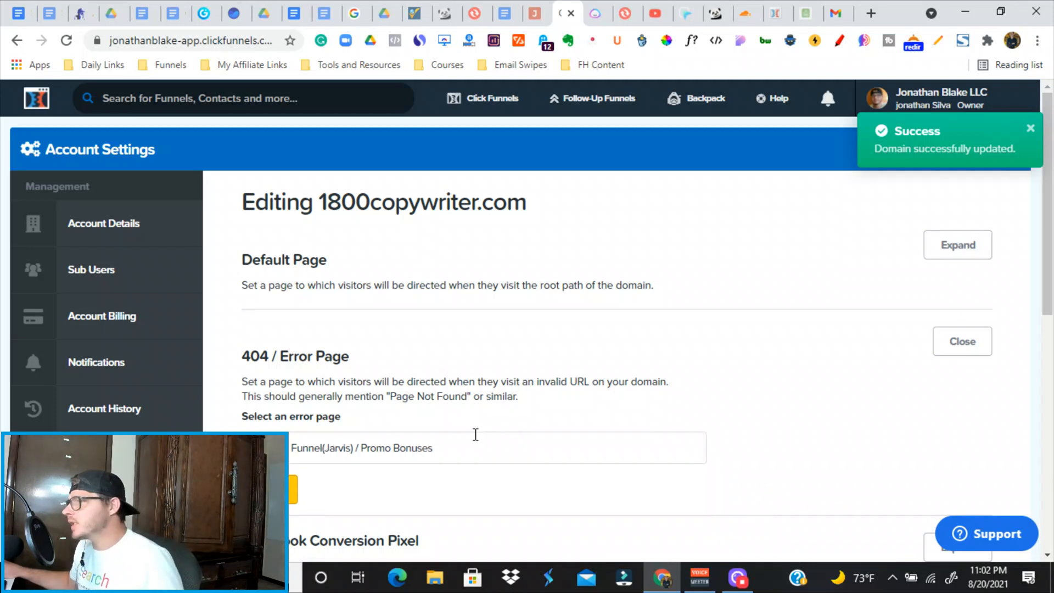